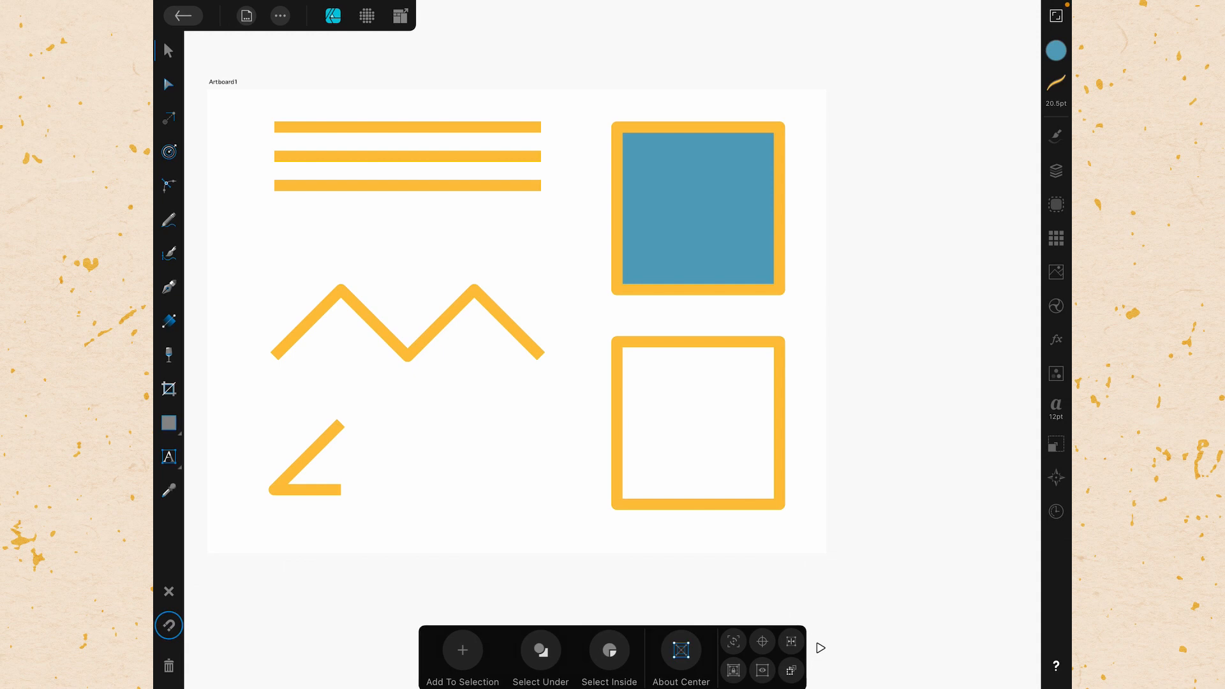
Step: Select the top yellow line on the artboard with the Move tool
click(406, 128)
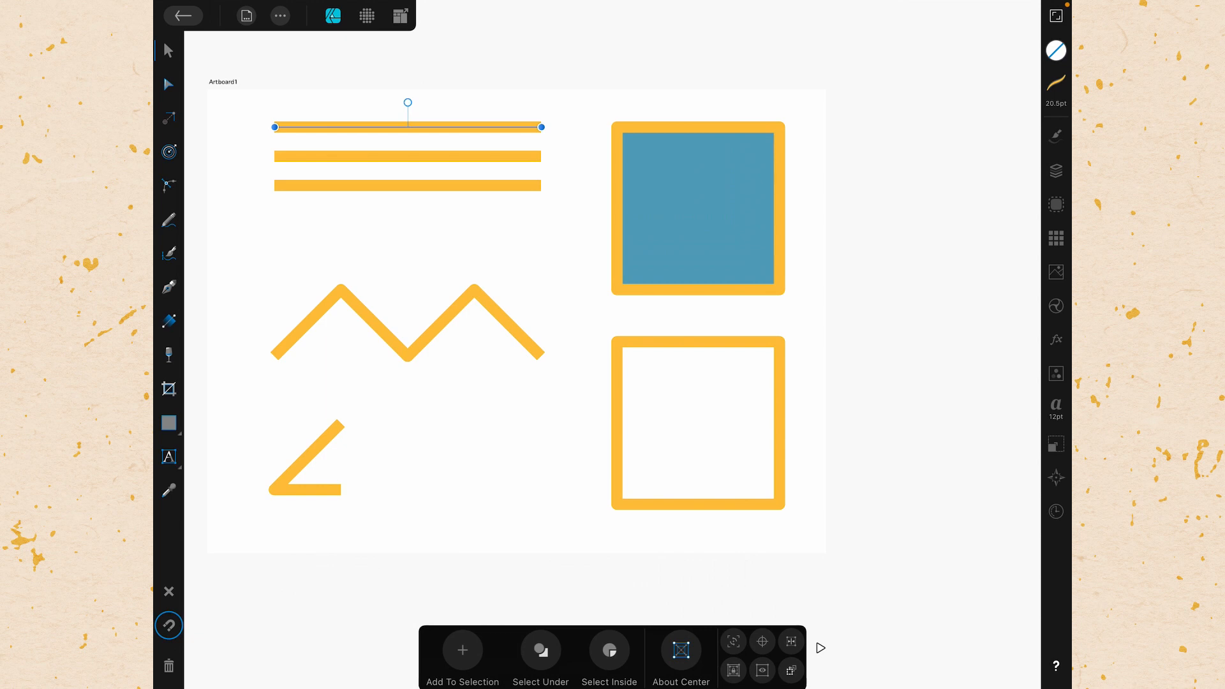
Step: Open Stroke Studio, toggle Advanced, try Dash style, then settle on Brush style
click(1055, 83)
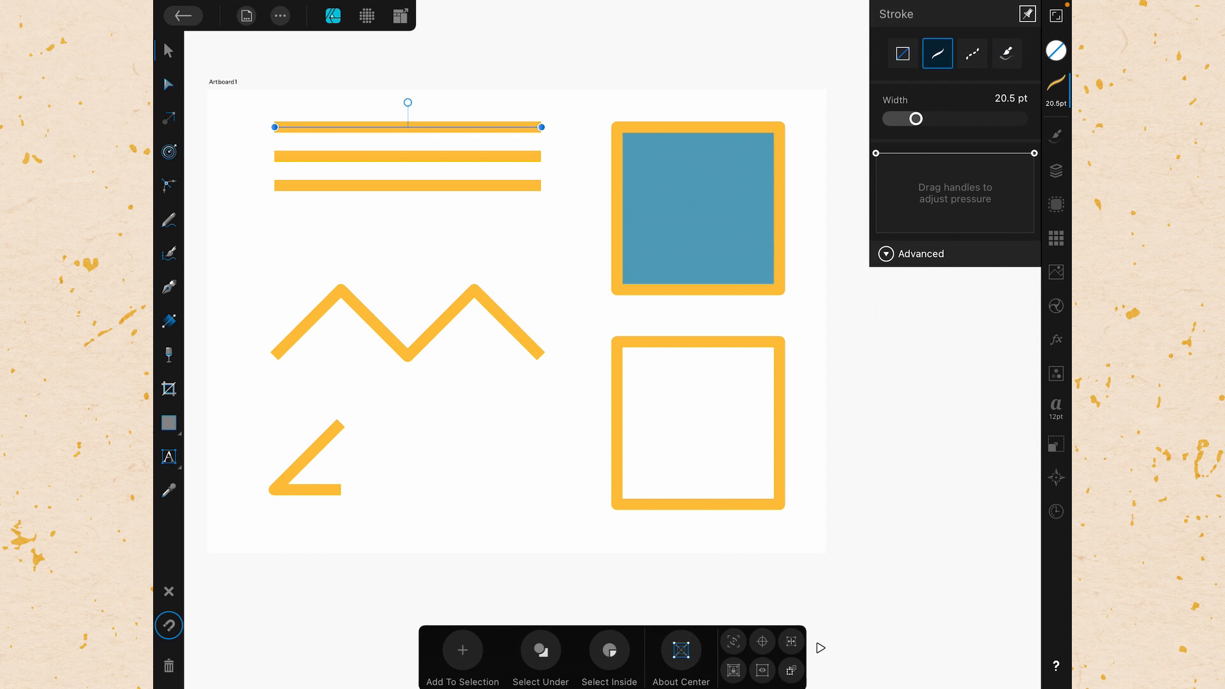
click(912, 254)
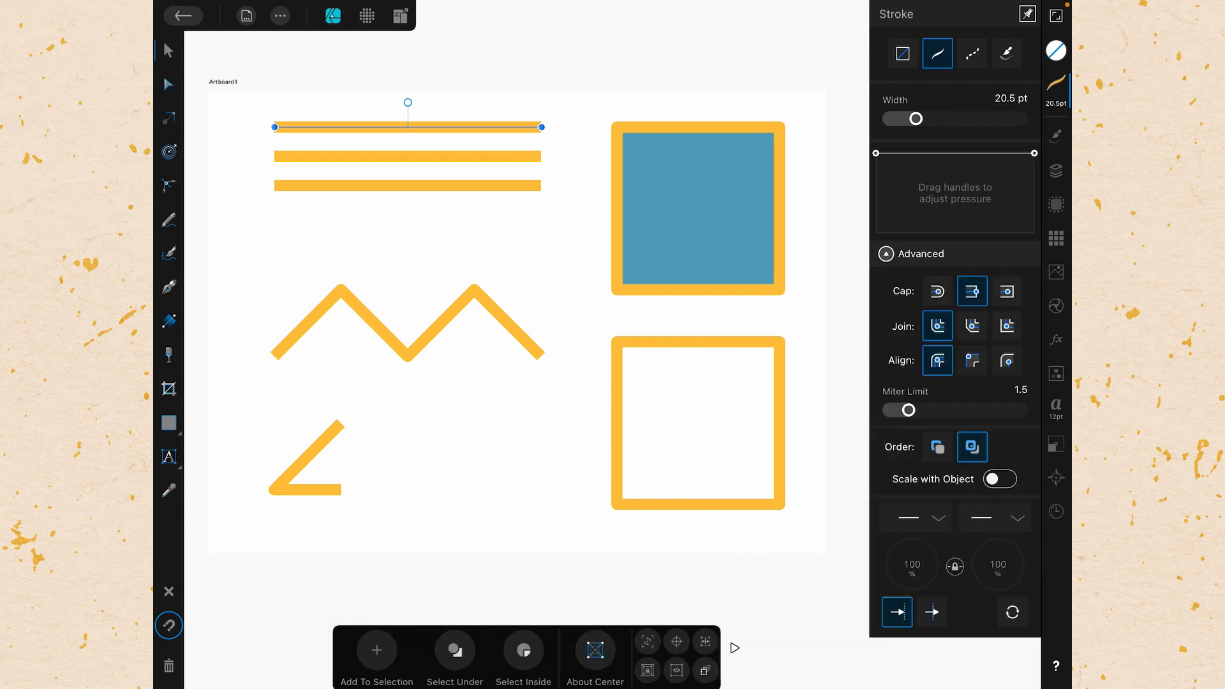
click(886, 254)
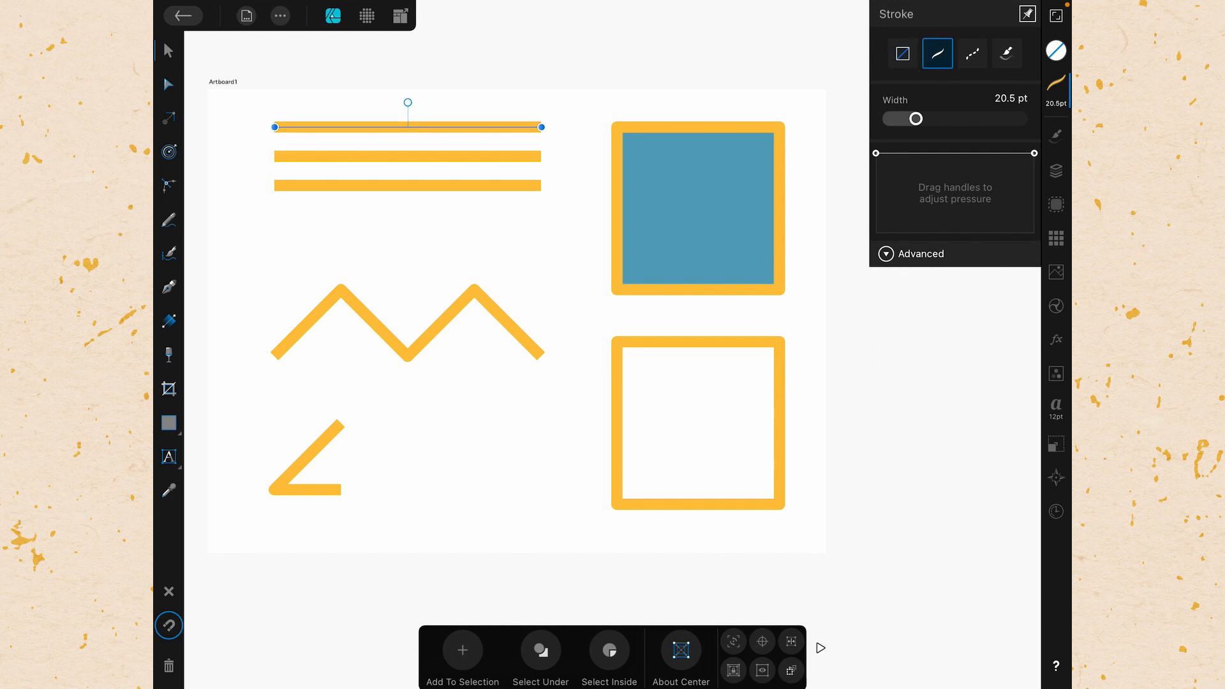
click(973, 53)
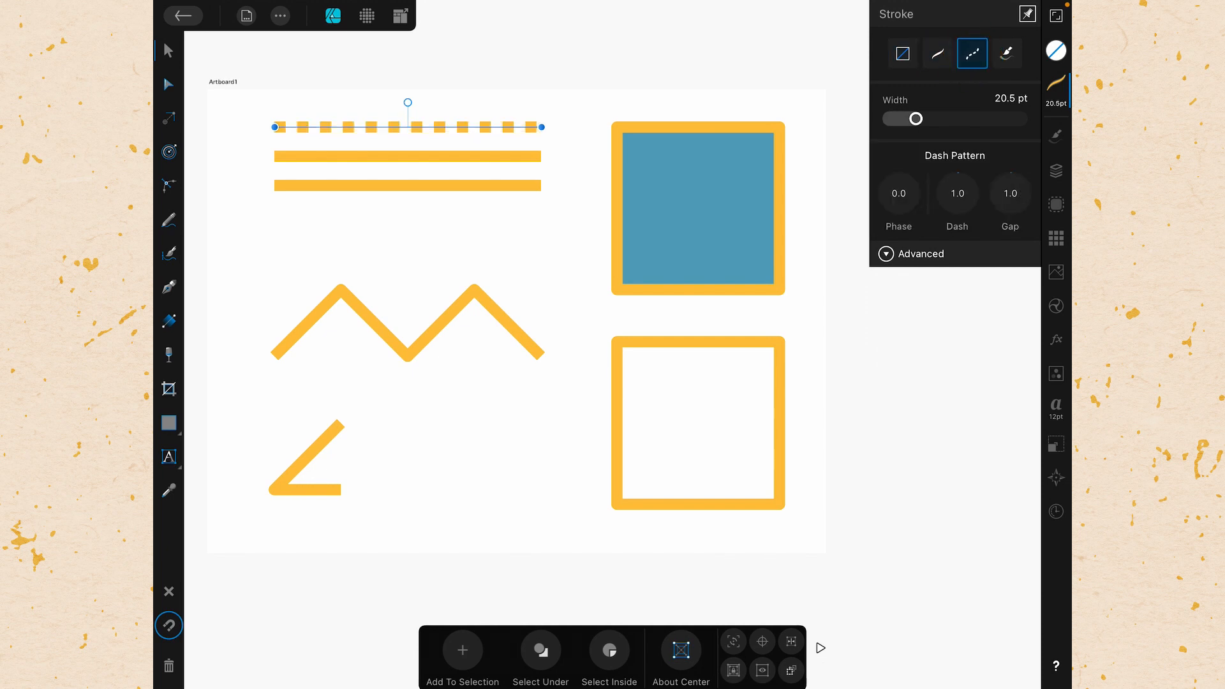
click(1008, 53)
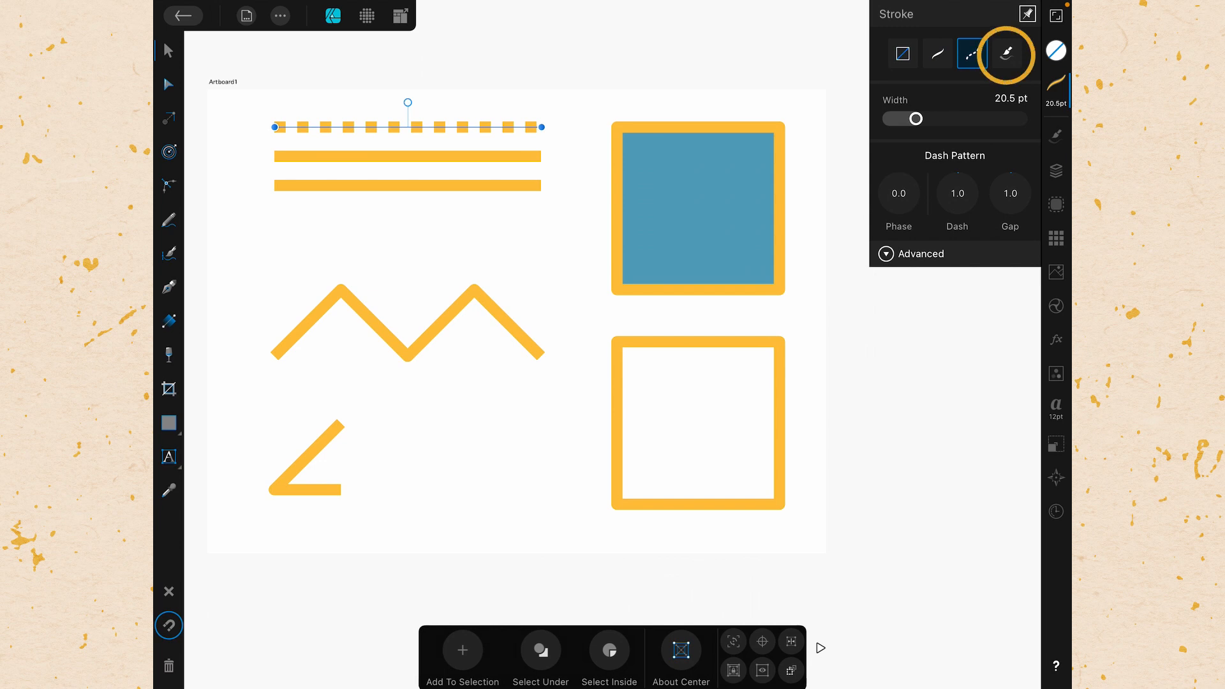
click(1007, 53)
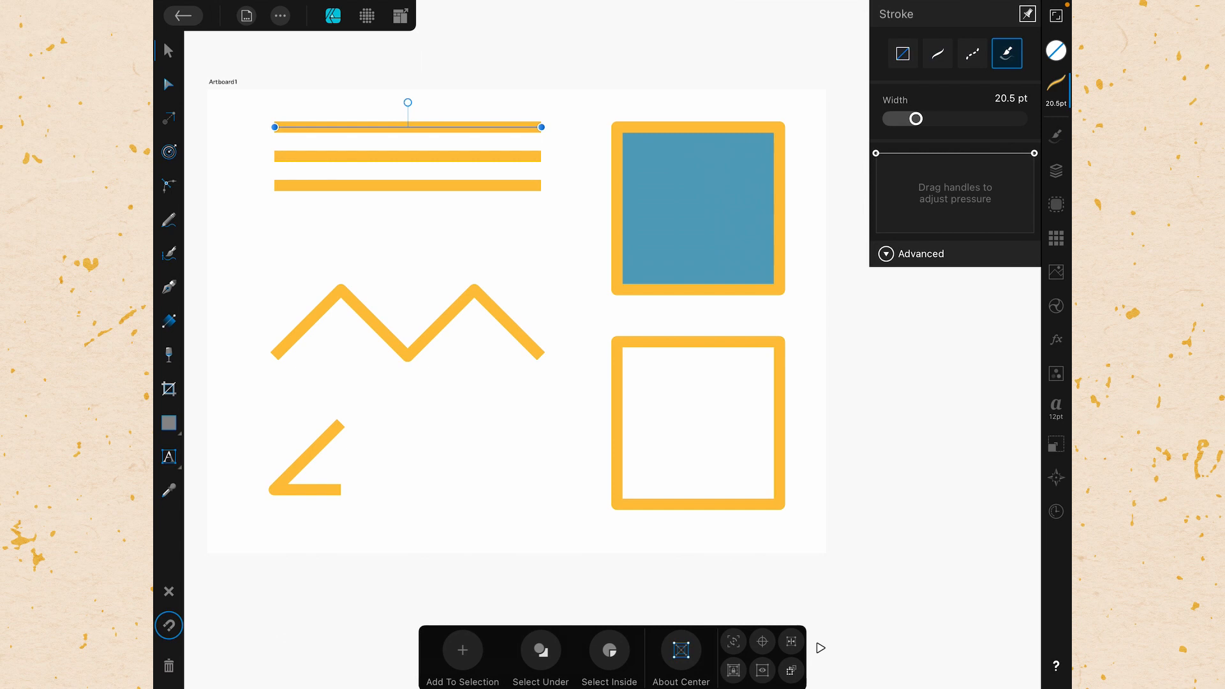
Step: Return the top line to Solid style, dismissing the Width keypad unchanged
click(938, 53)
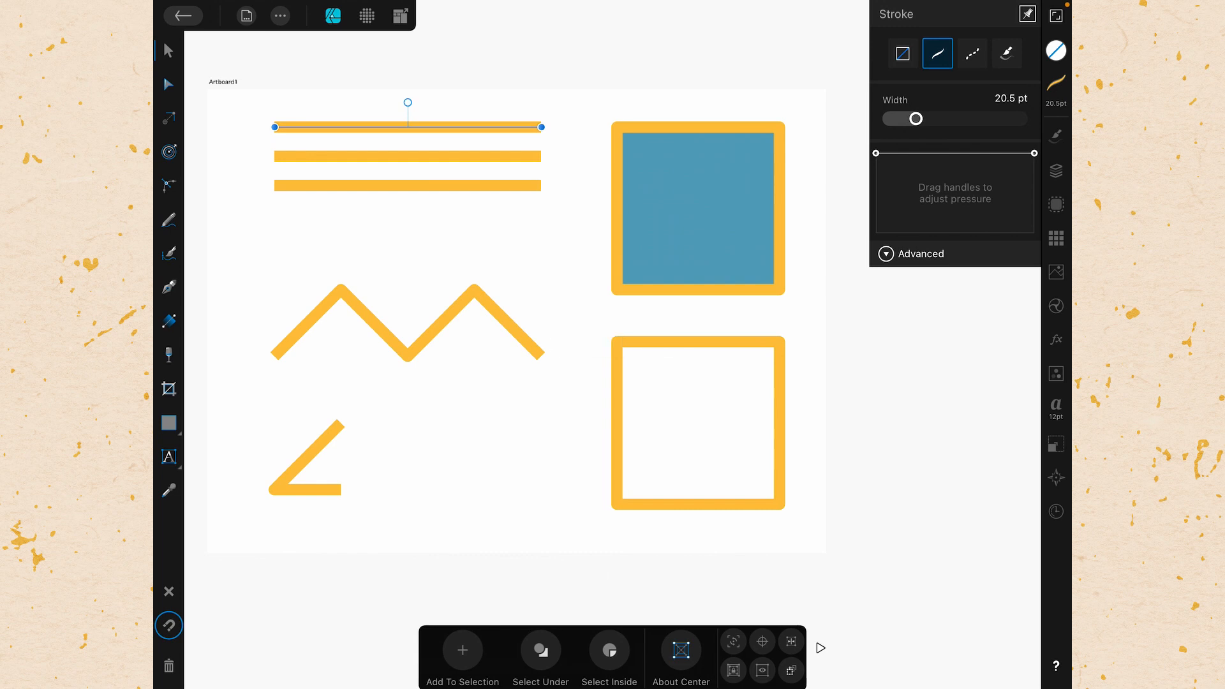
click(1010, 98)
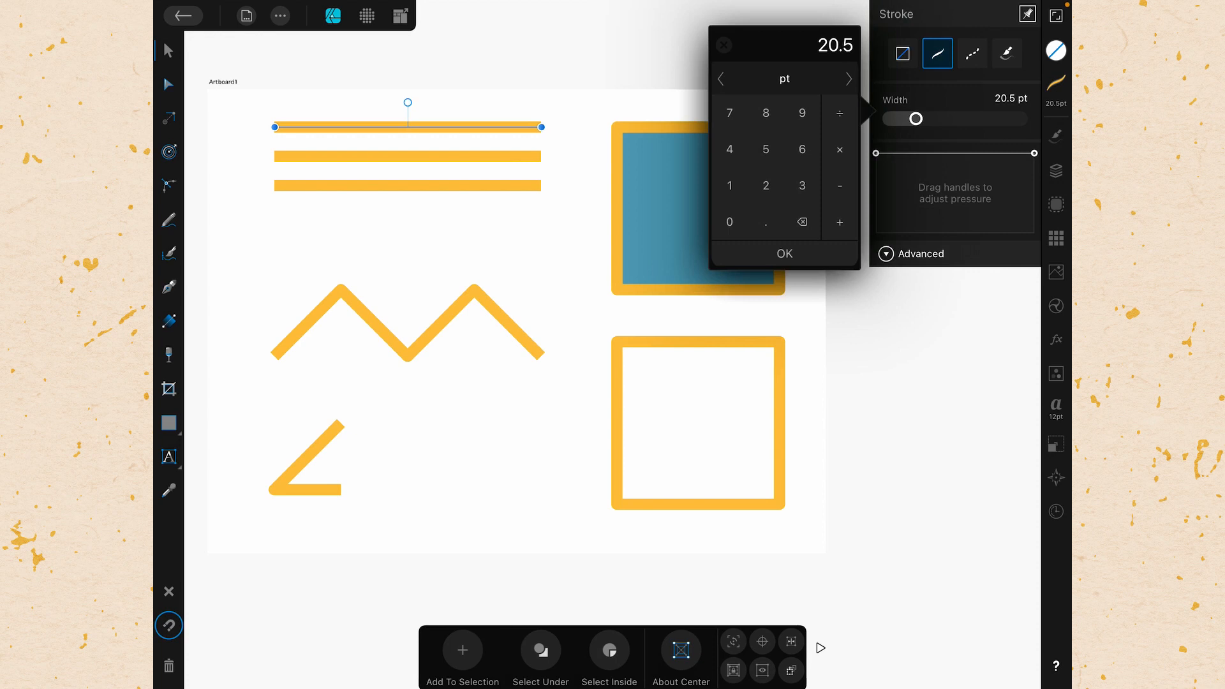
click(784, 253)
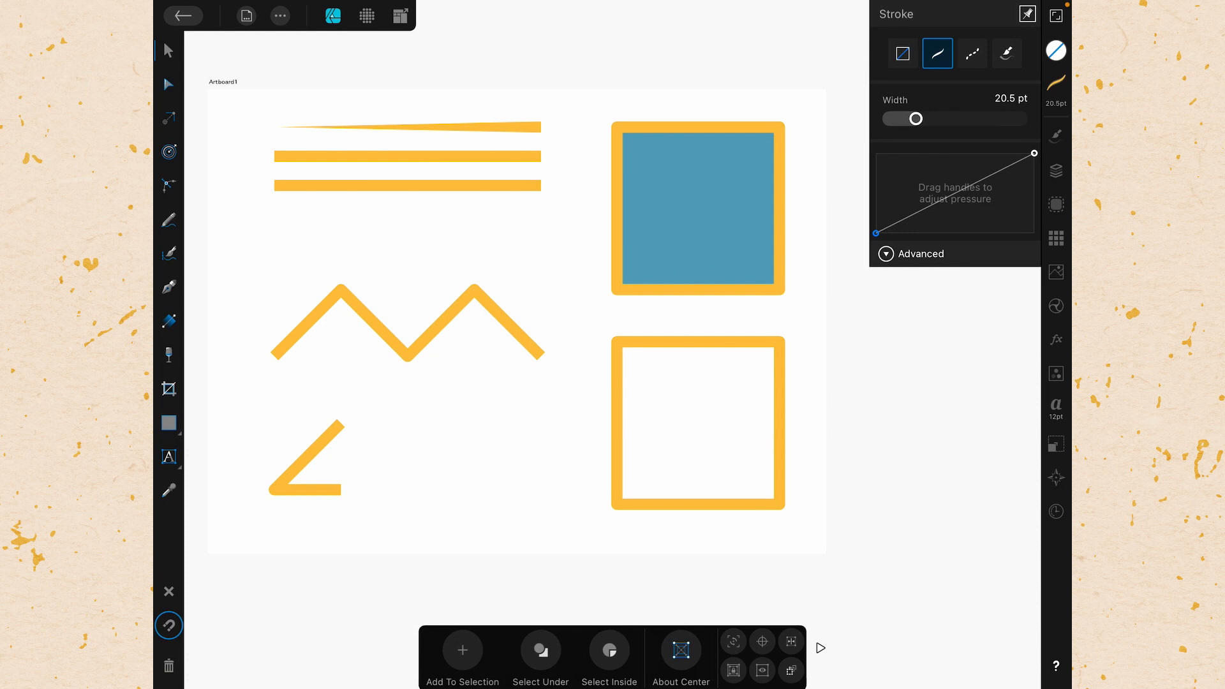
Step: Add and adjust pressure graph points, then reset the width profile to even
click(406, 127)
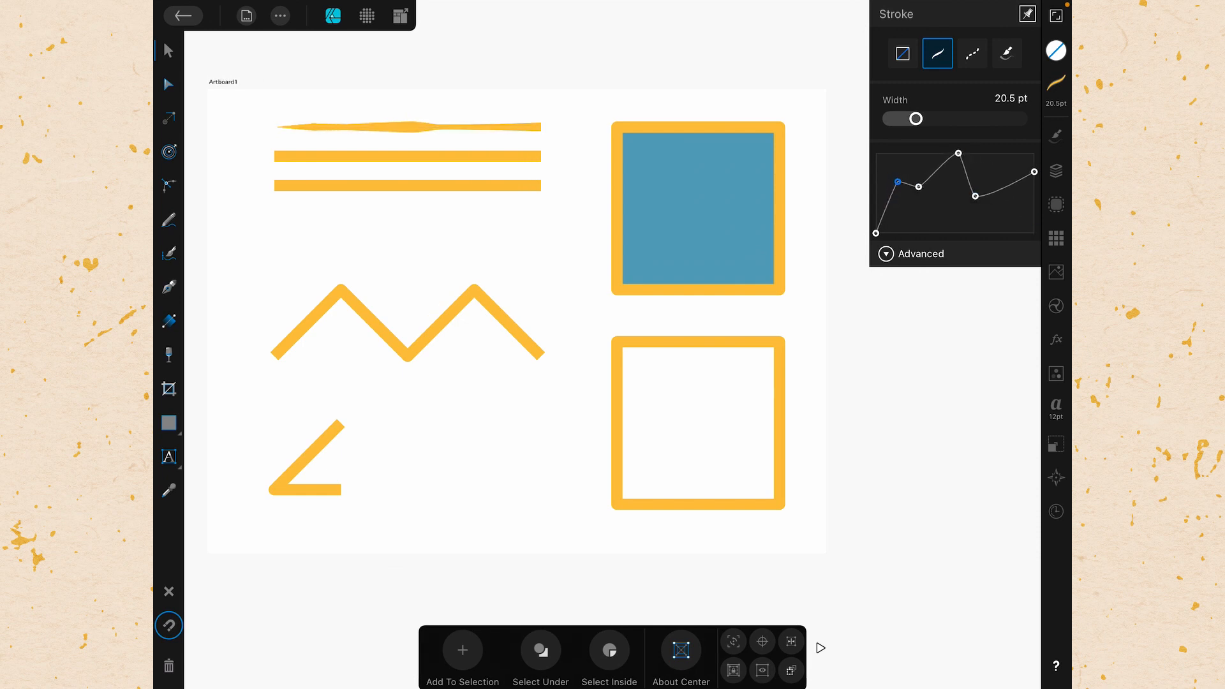
click(406, 126)
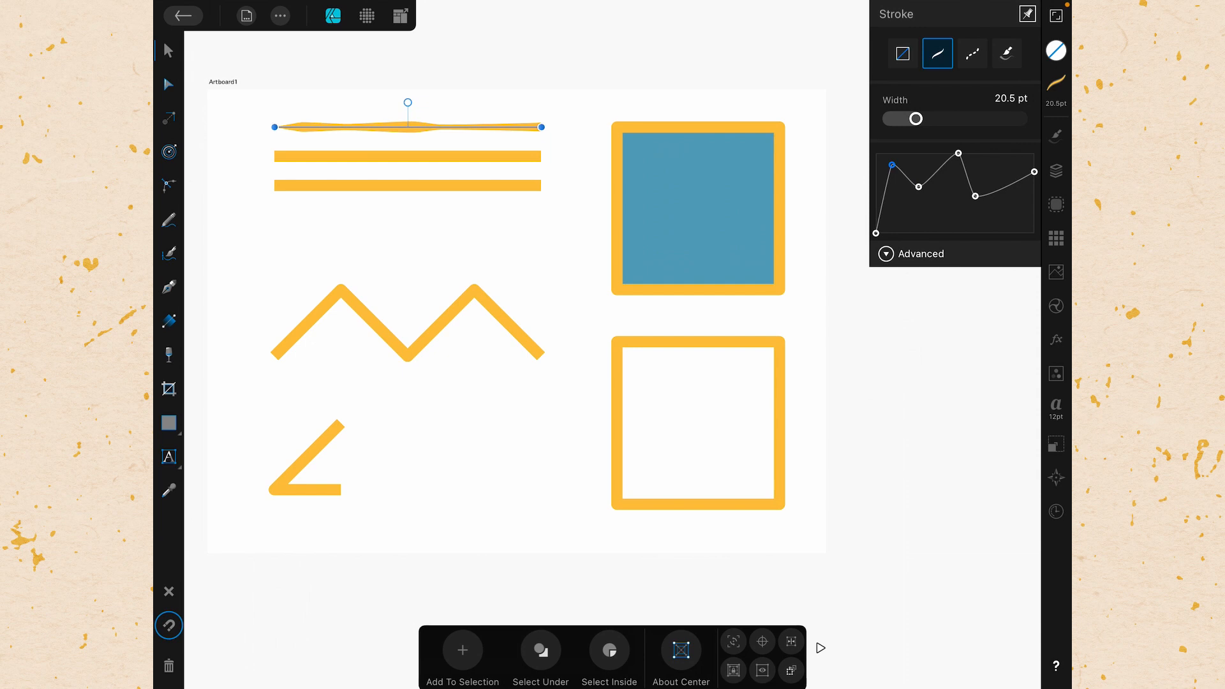
right_click(953, 166)
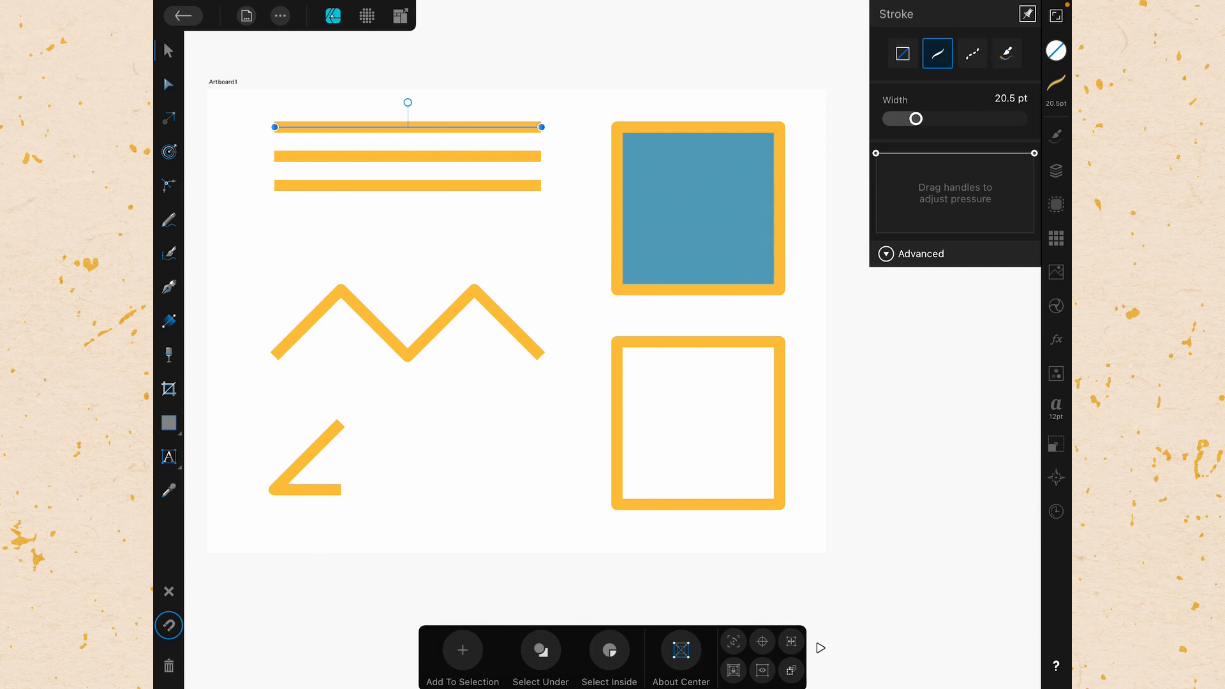
Step: Make the top line dashed, adjust the dash length, and reset Phase to 0
click(971, 53)
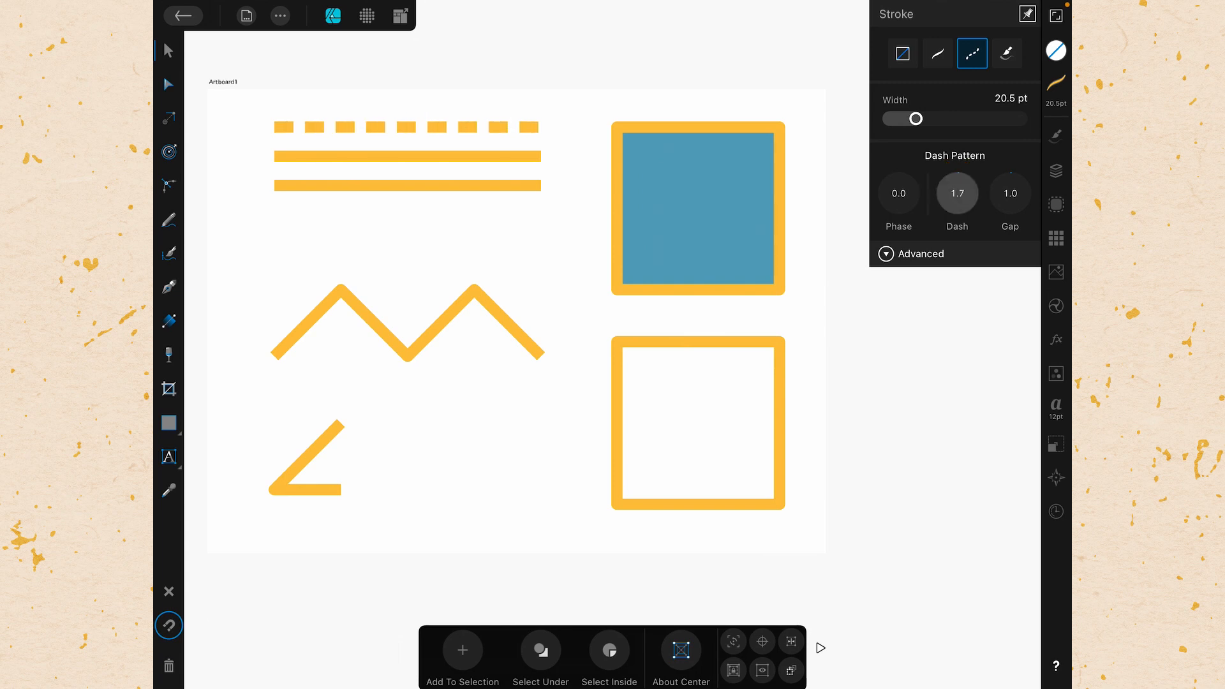
click(956, 193)
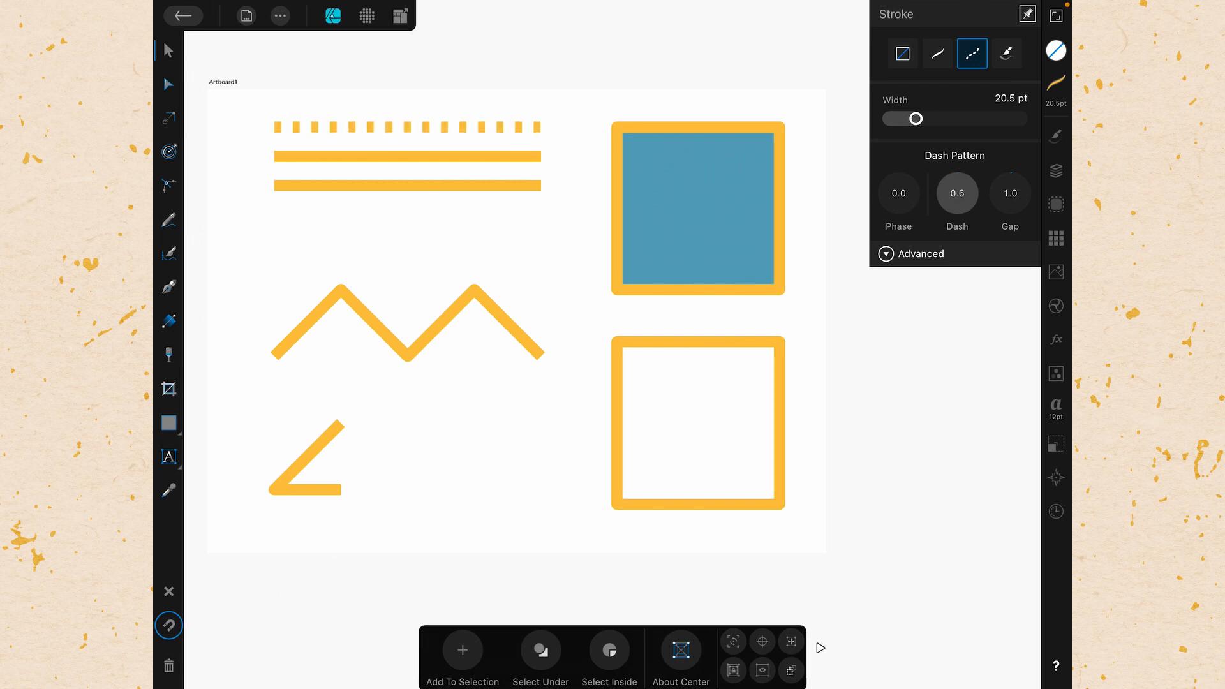
click(957, 193)
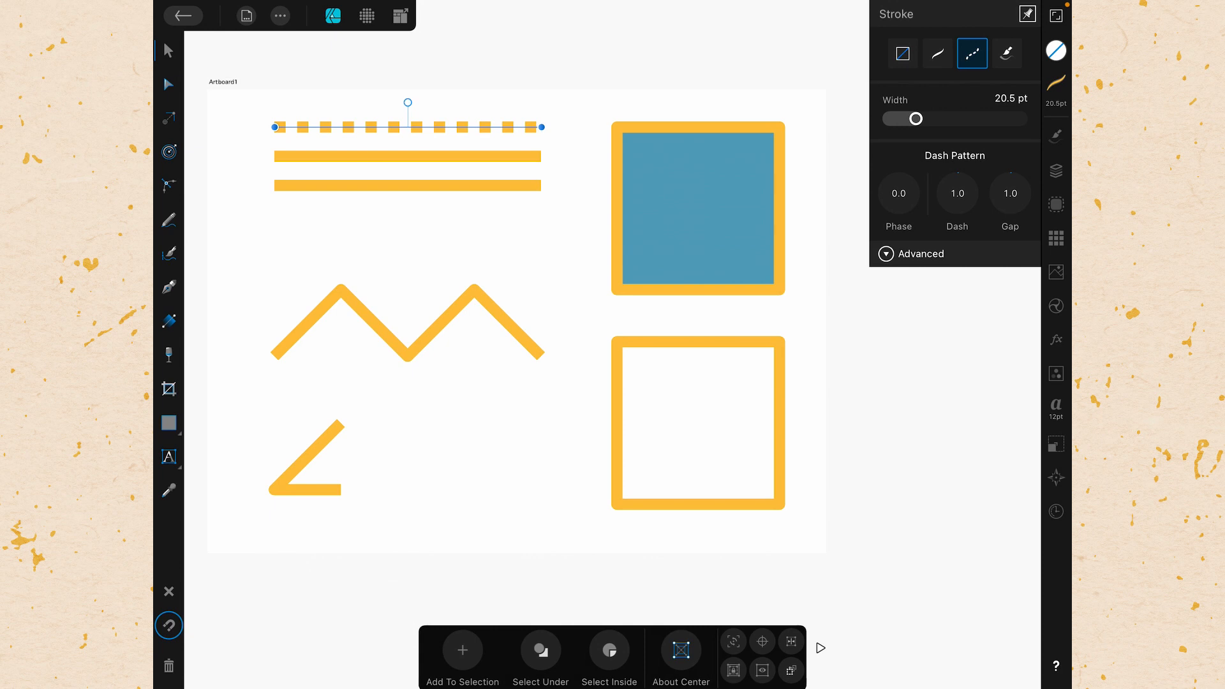
click(957, 193)
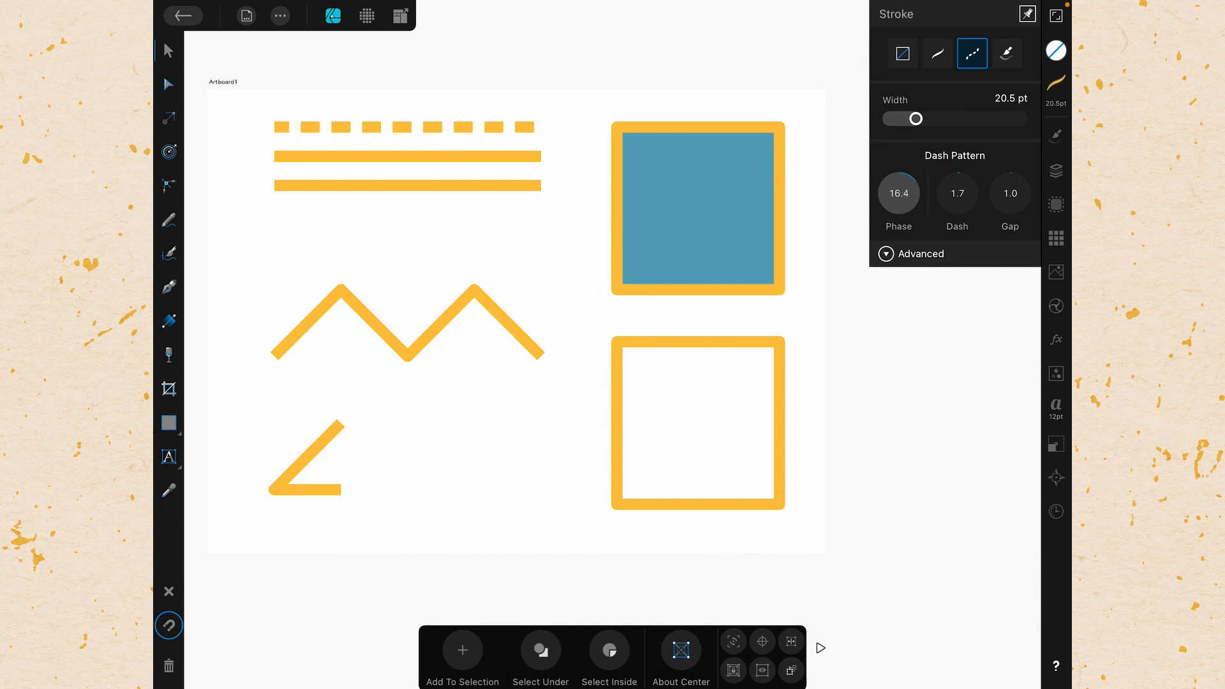
click(899, 194)
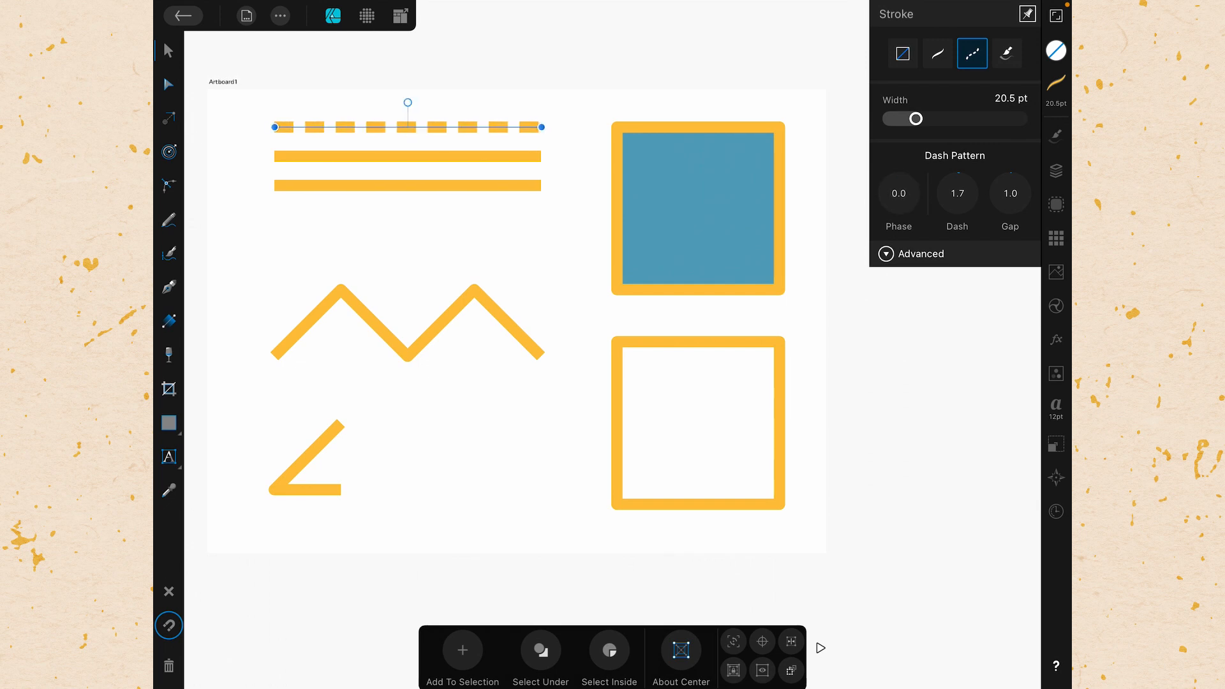
Step: Set the dash length to exactly 2, then switch the stroke to Brush style
click(957, 192)
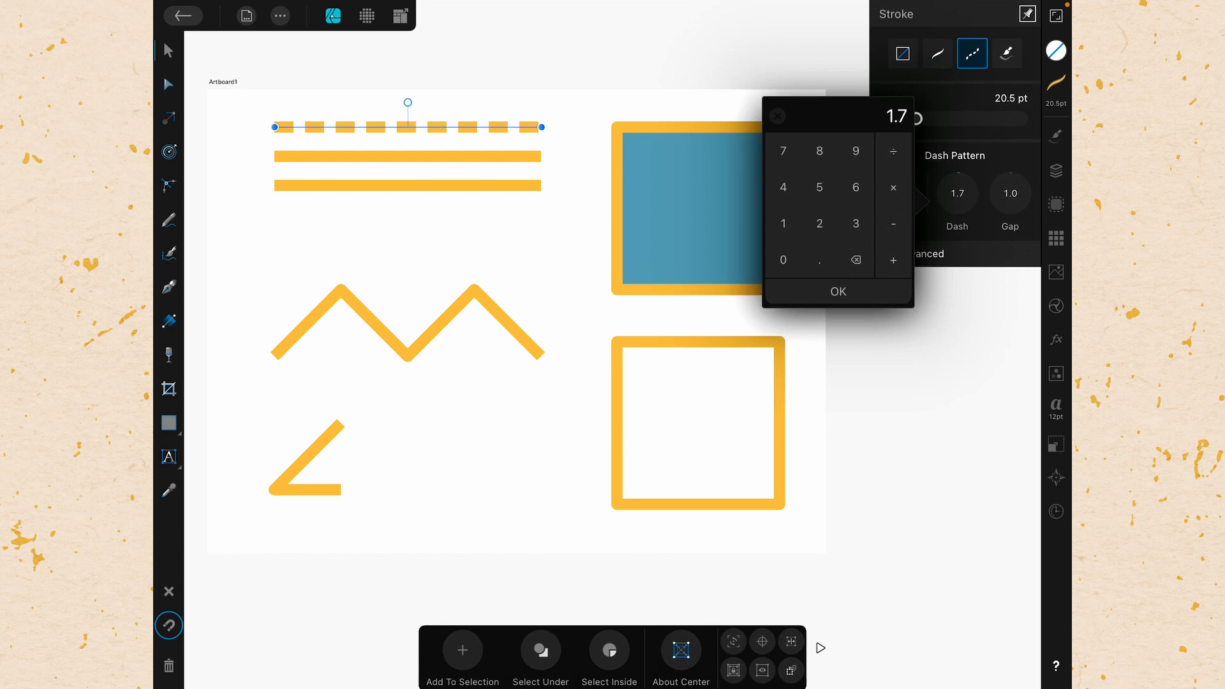
click(819, 224)
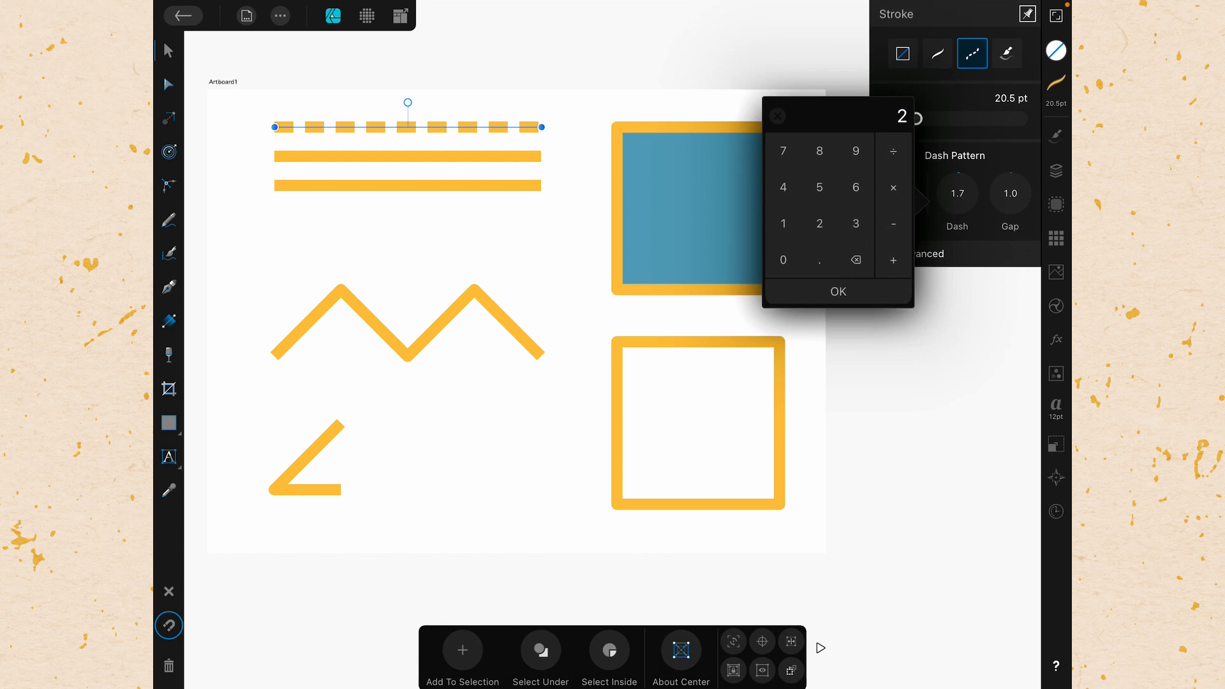
click(838, 292)
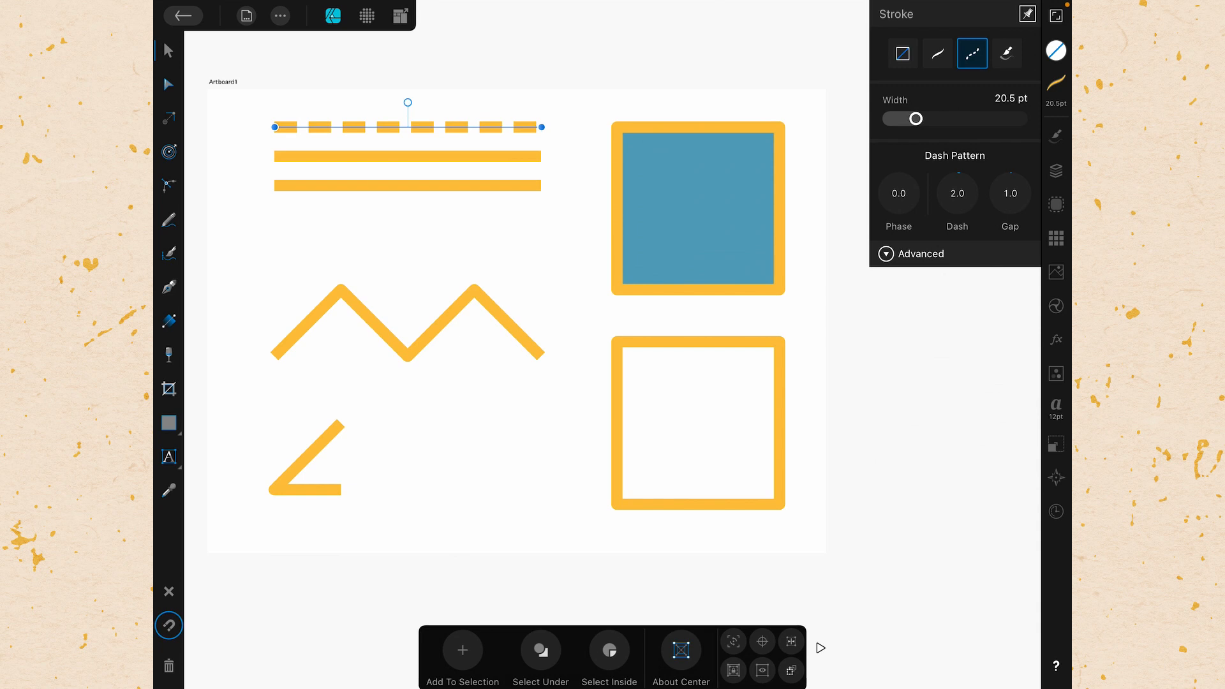
click(1006, 53)
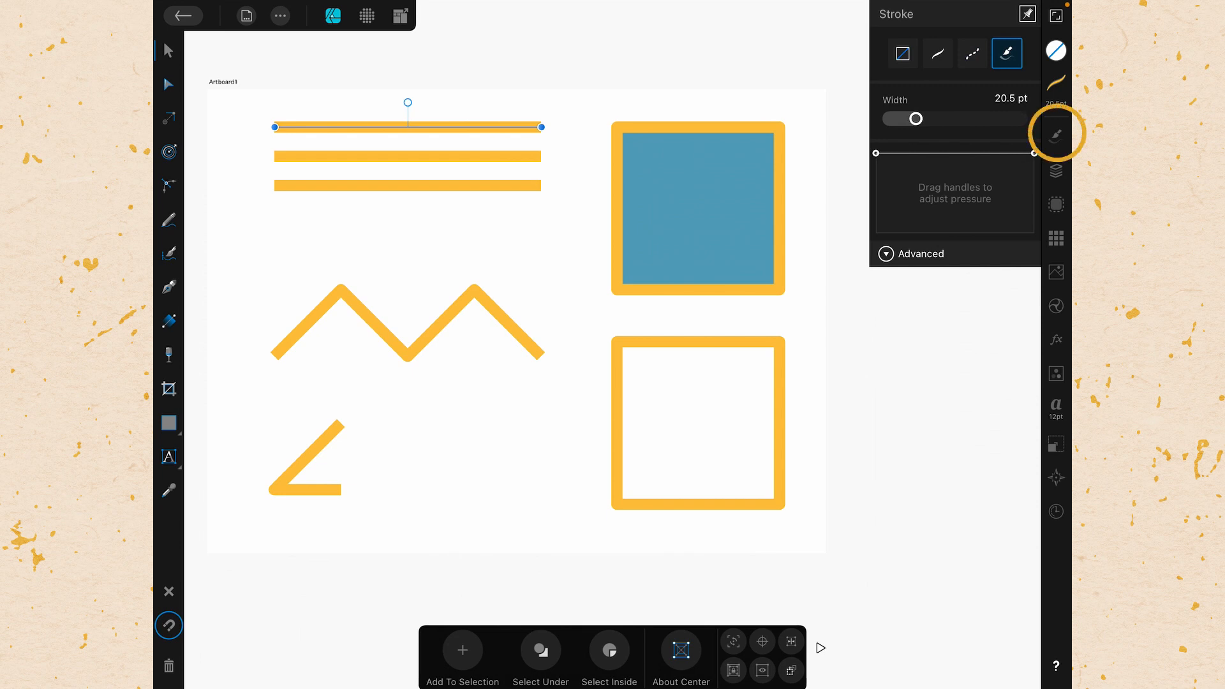
Step: Apply the Basic Dry Acrylic brush to the top line, then return it to a solid stroke
click(1056, 132)
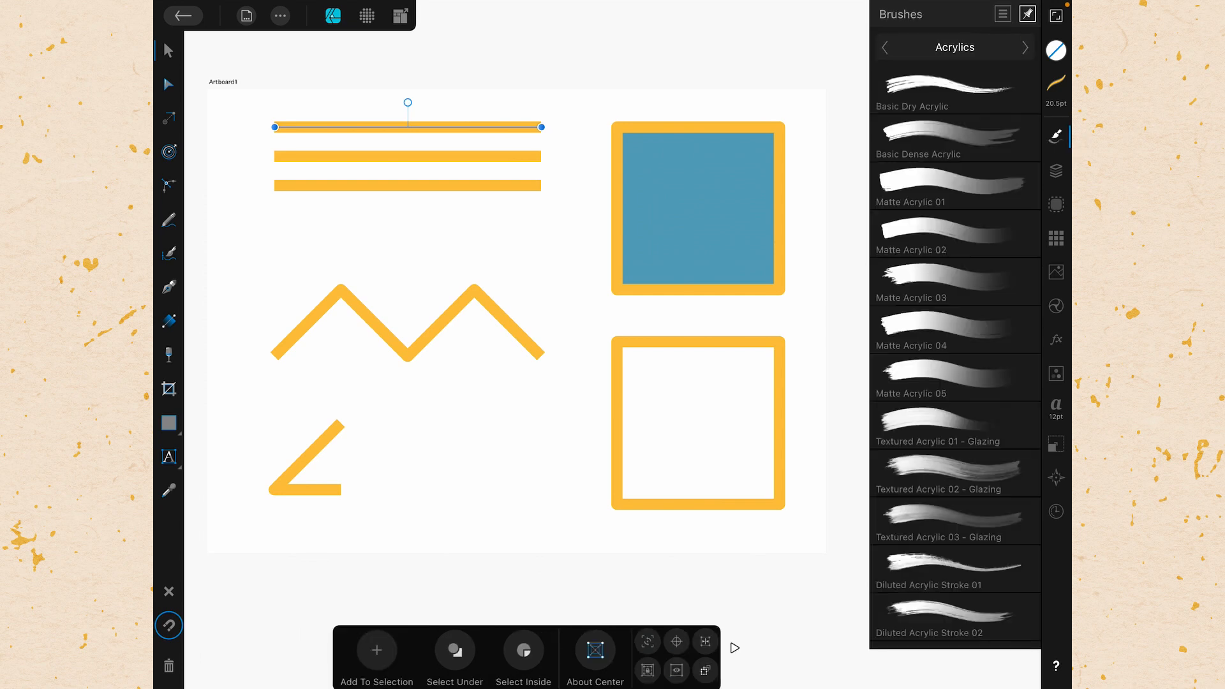
click(954, 90)
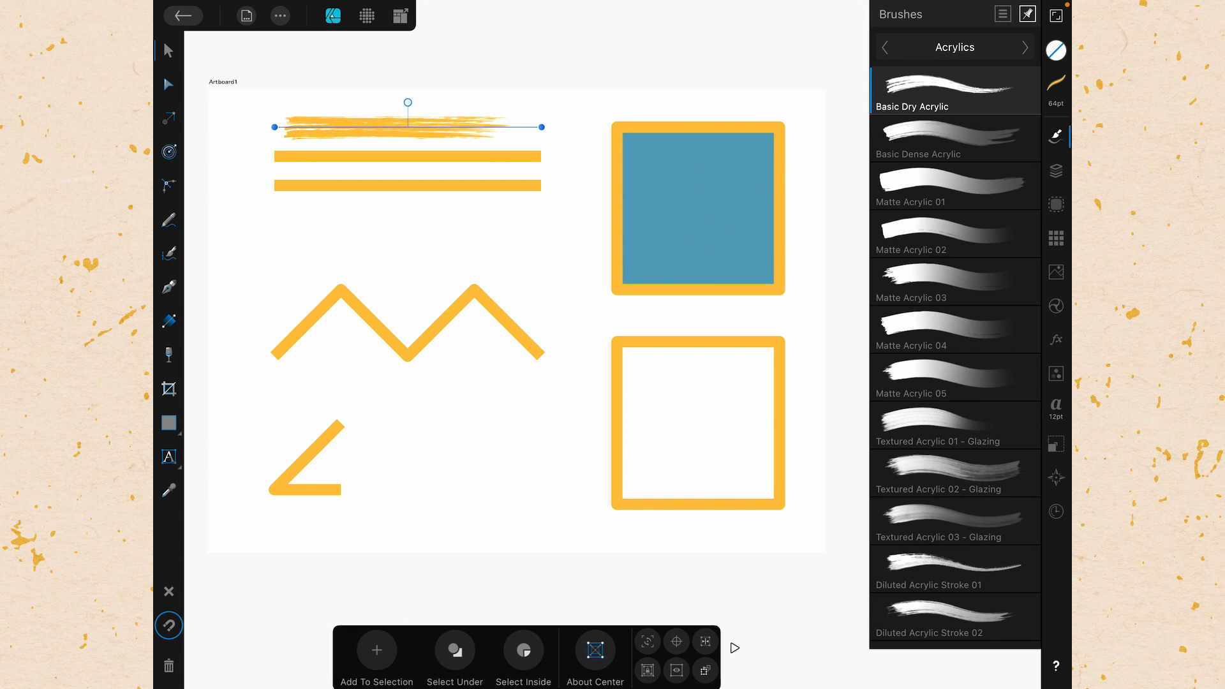
click(953, 568)
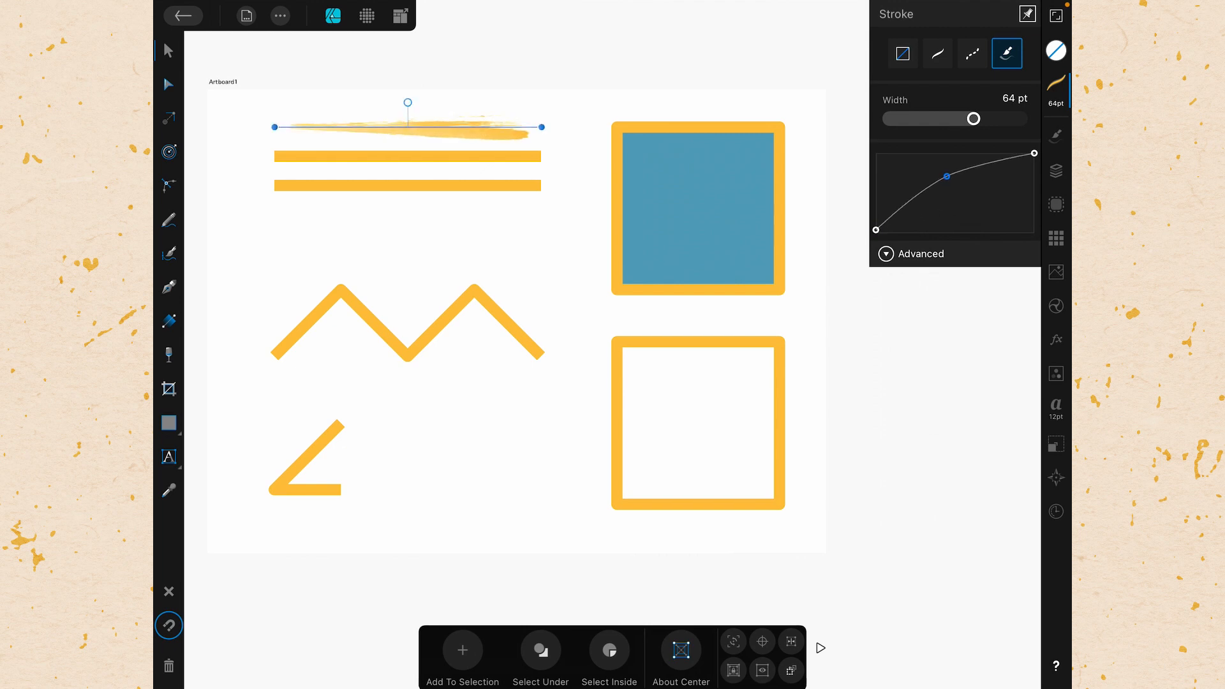
click(937, 53)
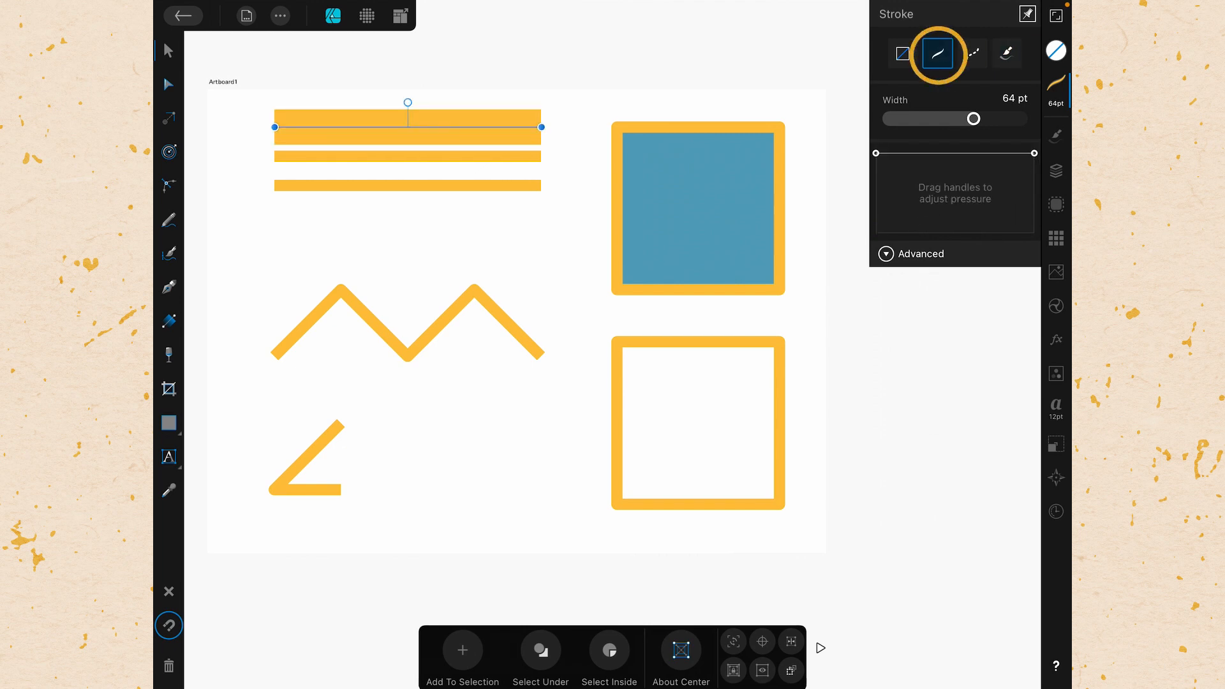
Step: Set the top line's stroke width to 20.5 pt and reveal the Advanced options
click(1016, 98)
text(20)
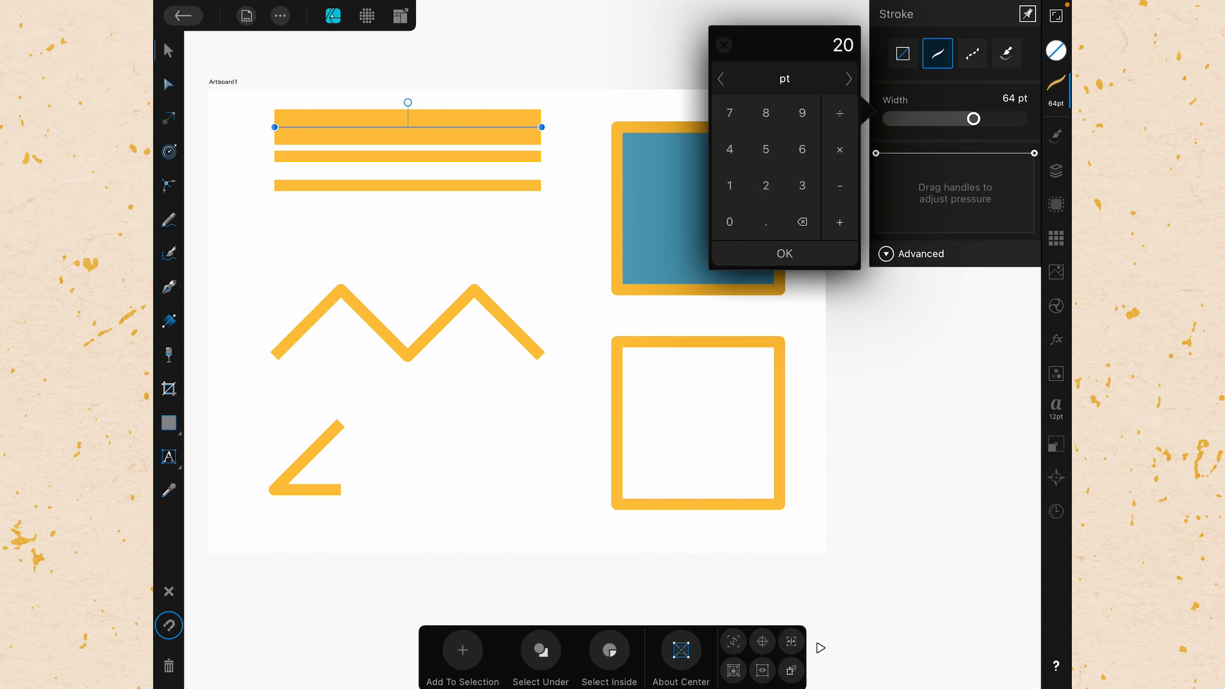
click(784, 253)
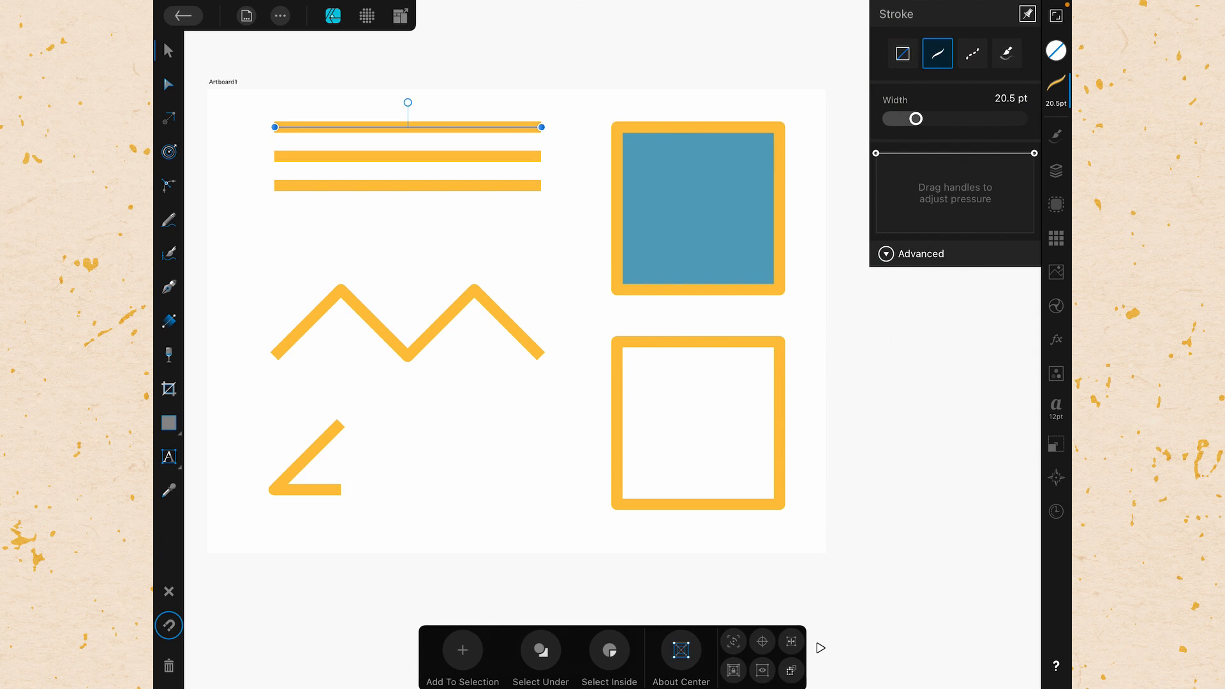
click(887, 254)
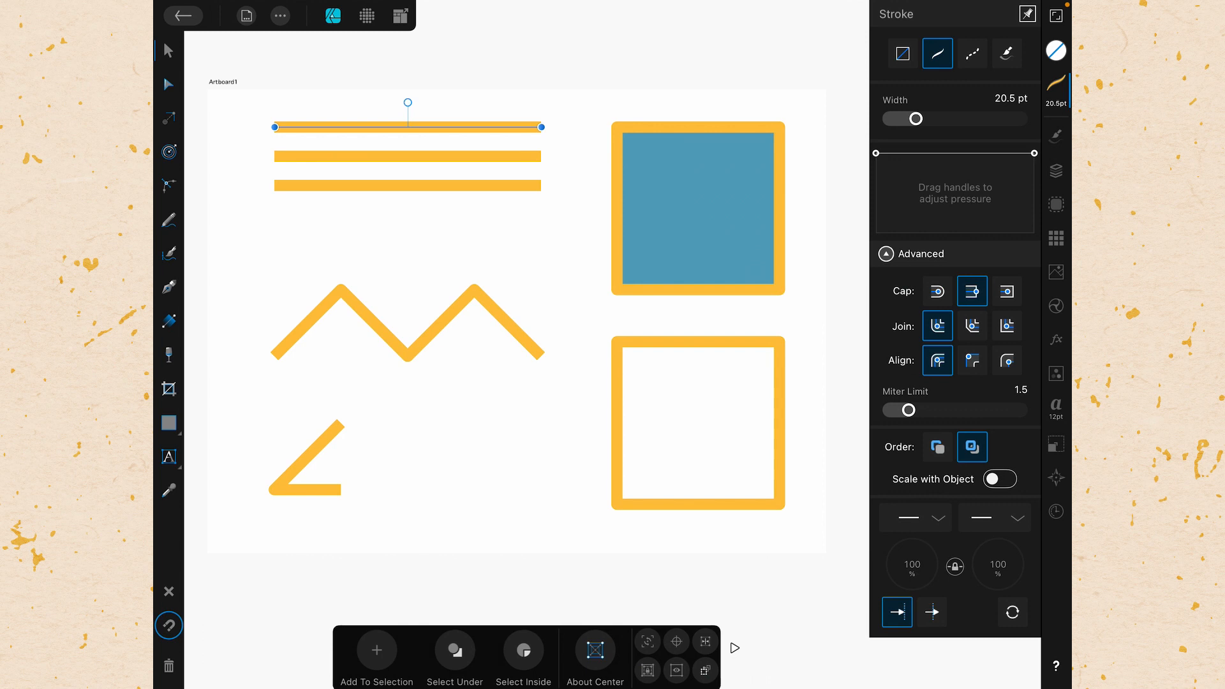
Step: Give the top line Round caps and try Butt caps on the middle line
click(937, 291)
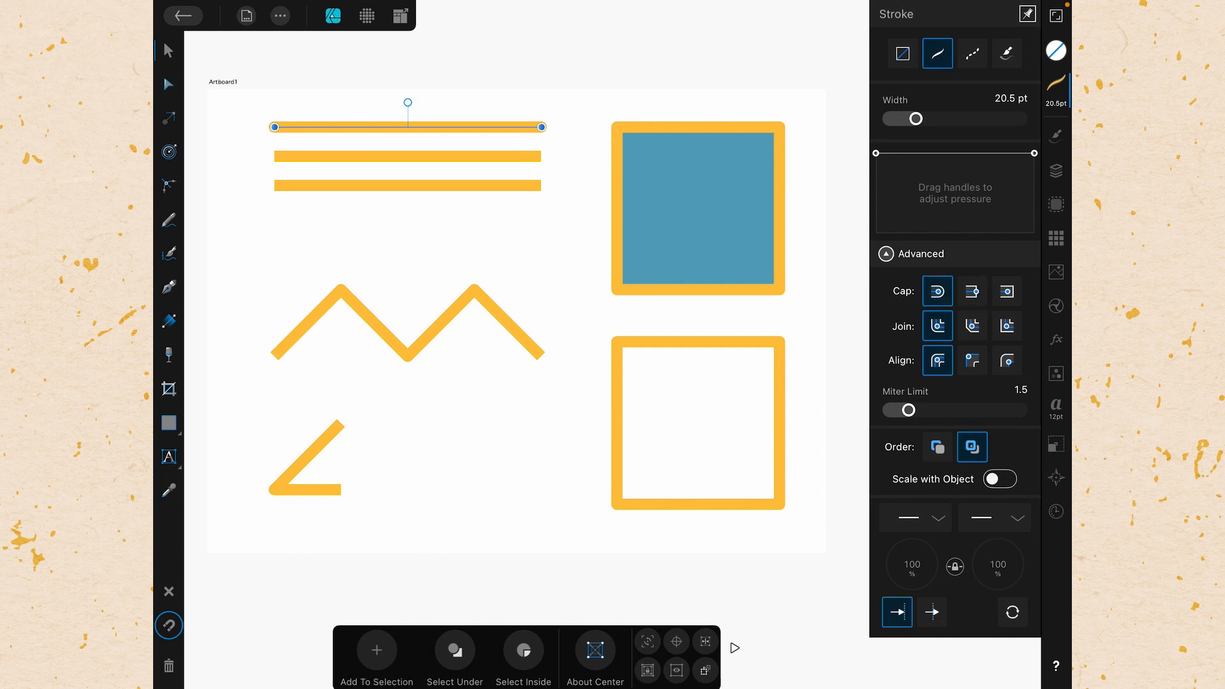
click(972, 292)
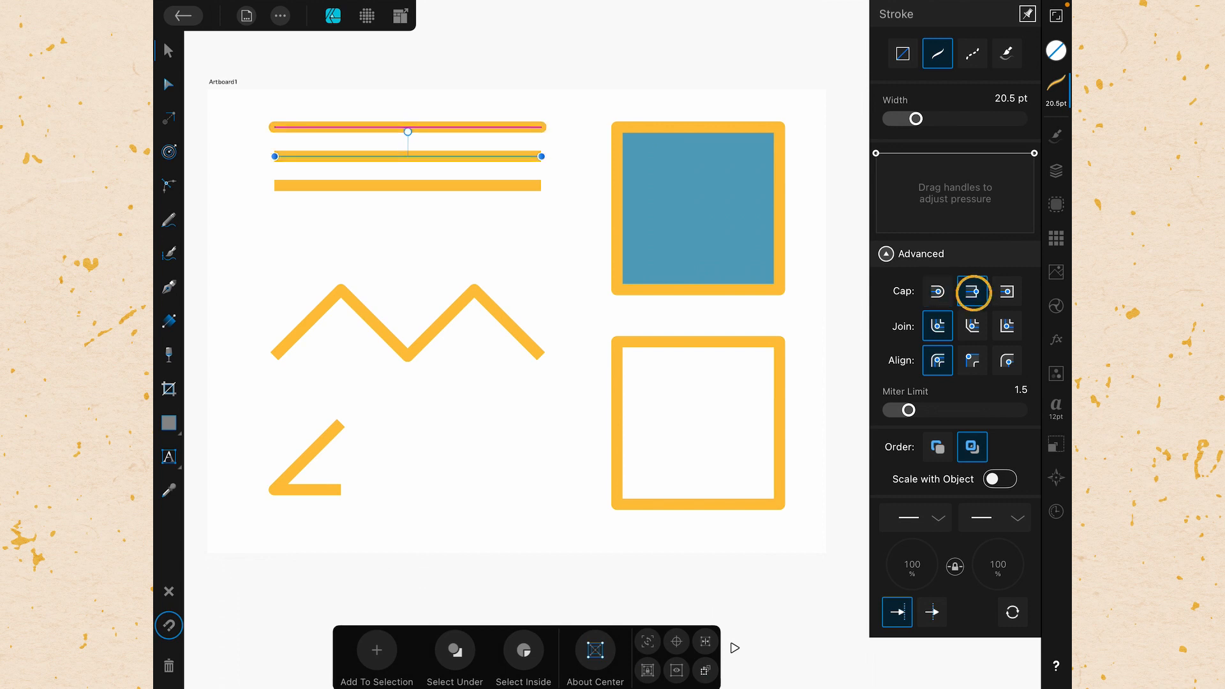
click(971, 291)
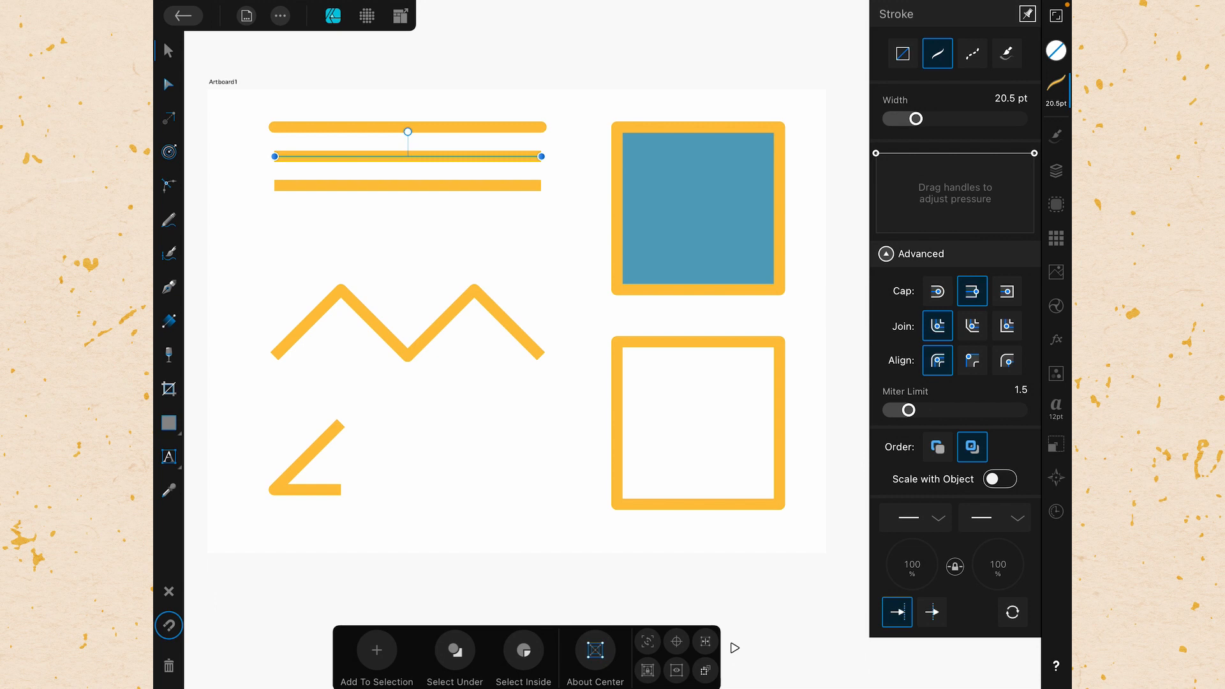
click(936, 291)
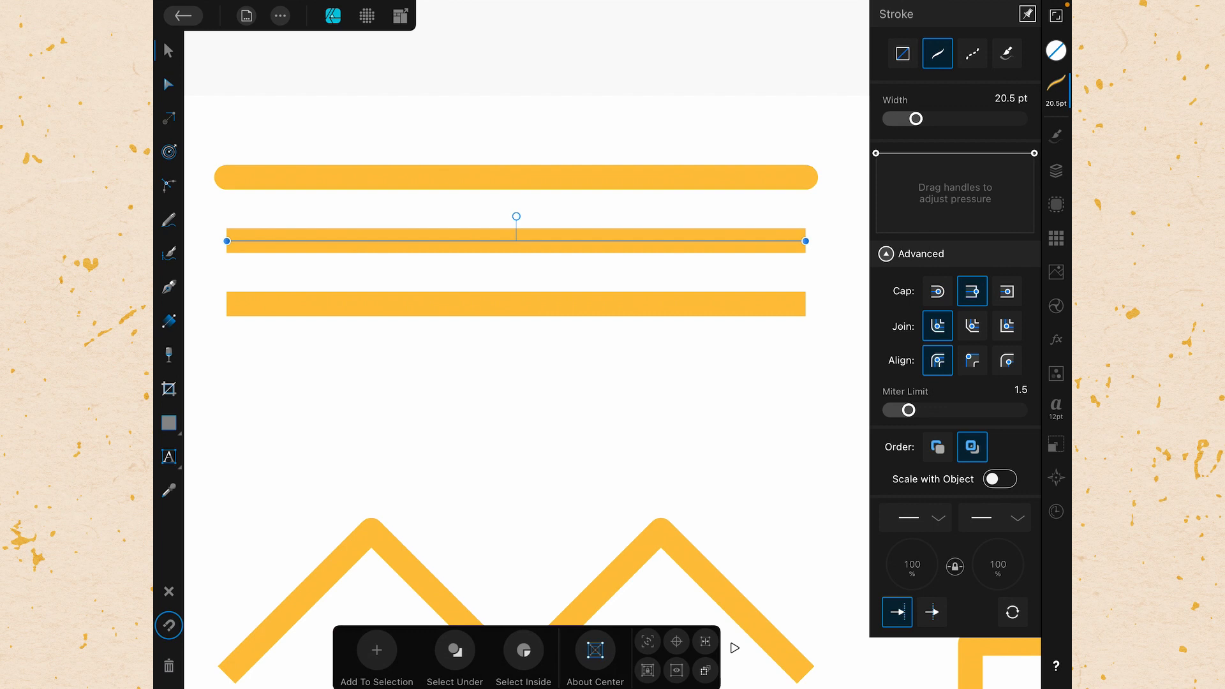
Step: Give the bottom yellow line Square caps extending past its endpoints
drag(516, 240, 516, 303)
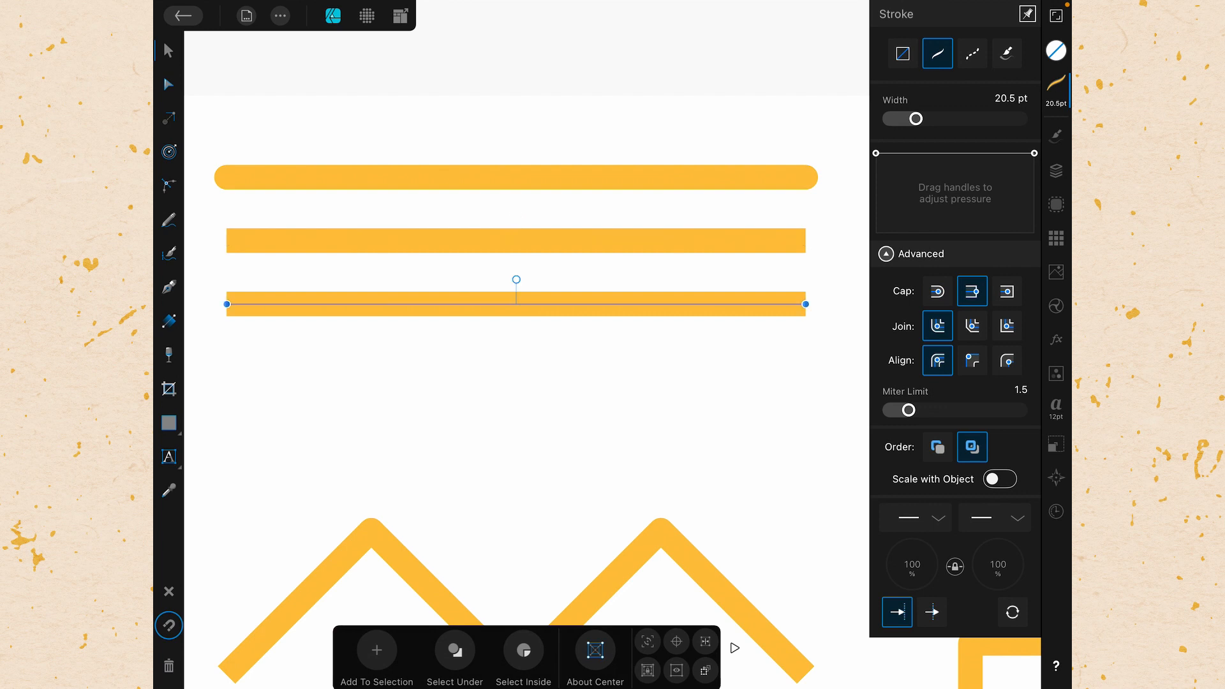
click(1006, 291)
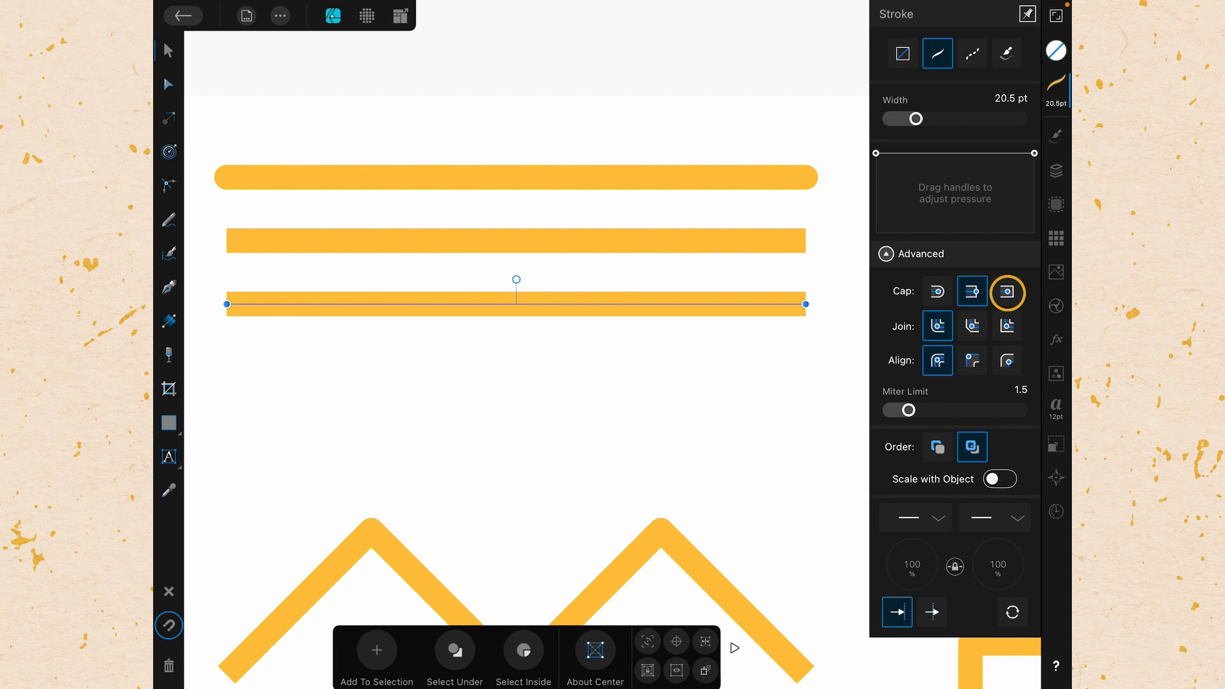
click(1007, 291)
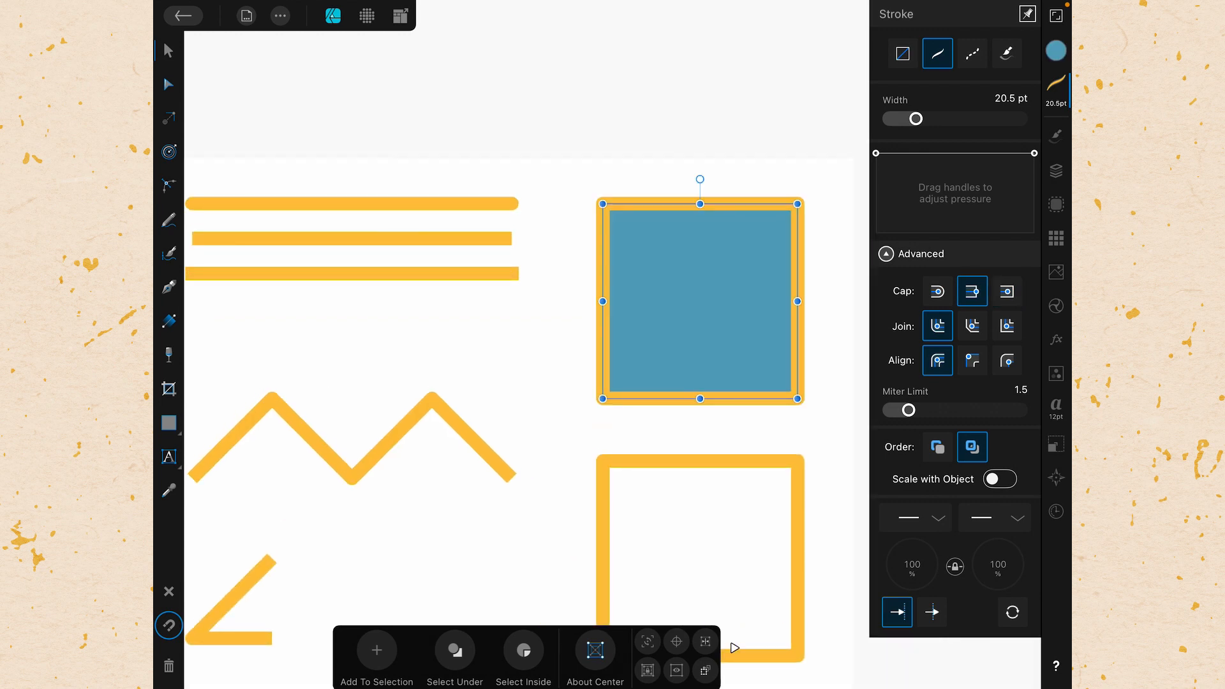
Step: Set the blue square's stroke Join to Bevel after trying Round
click(1006, 291)
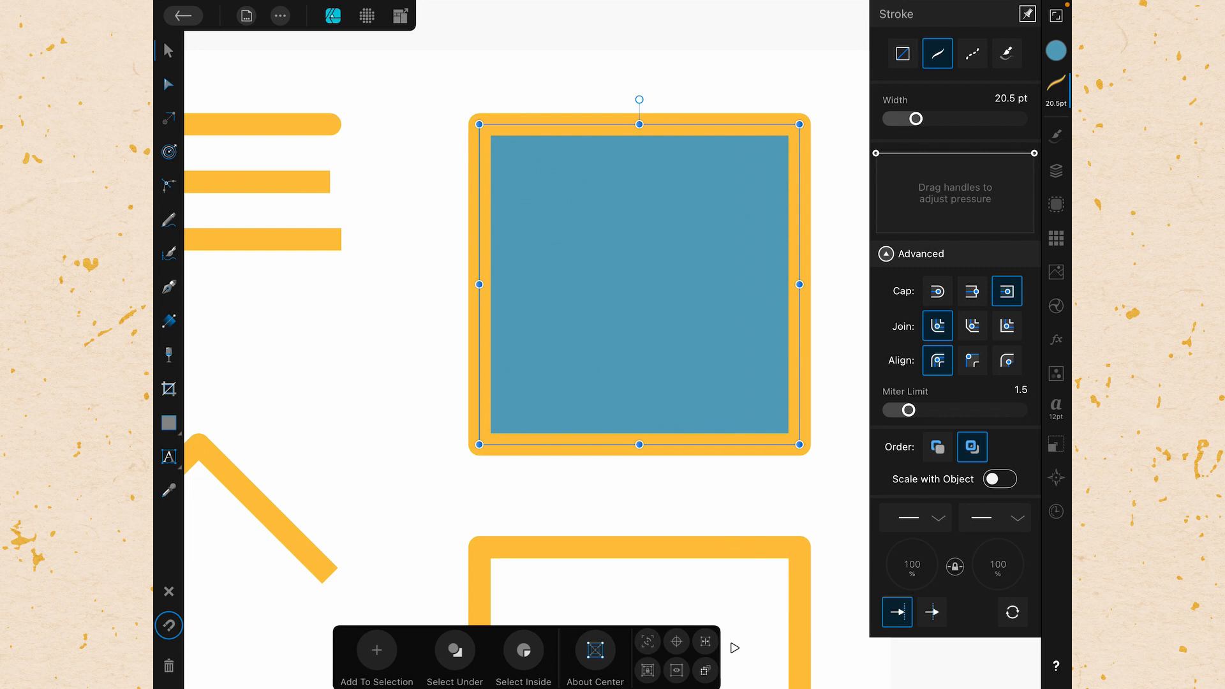
click(938, 326)
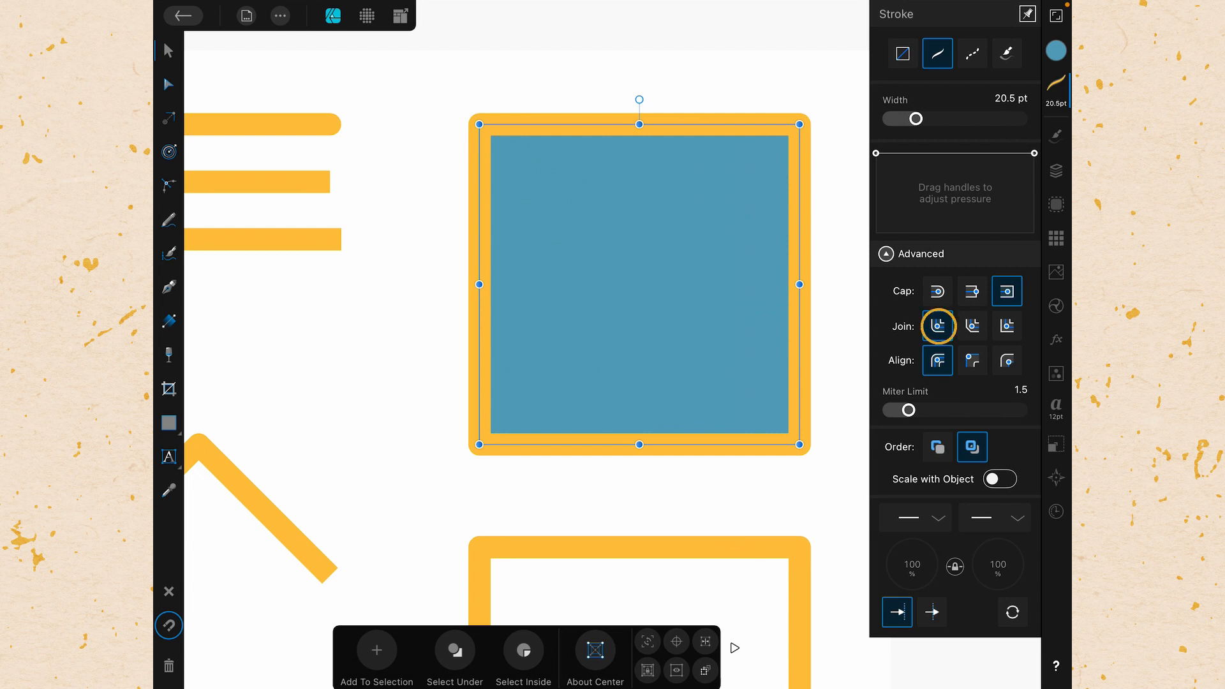
click(972, 326)
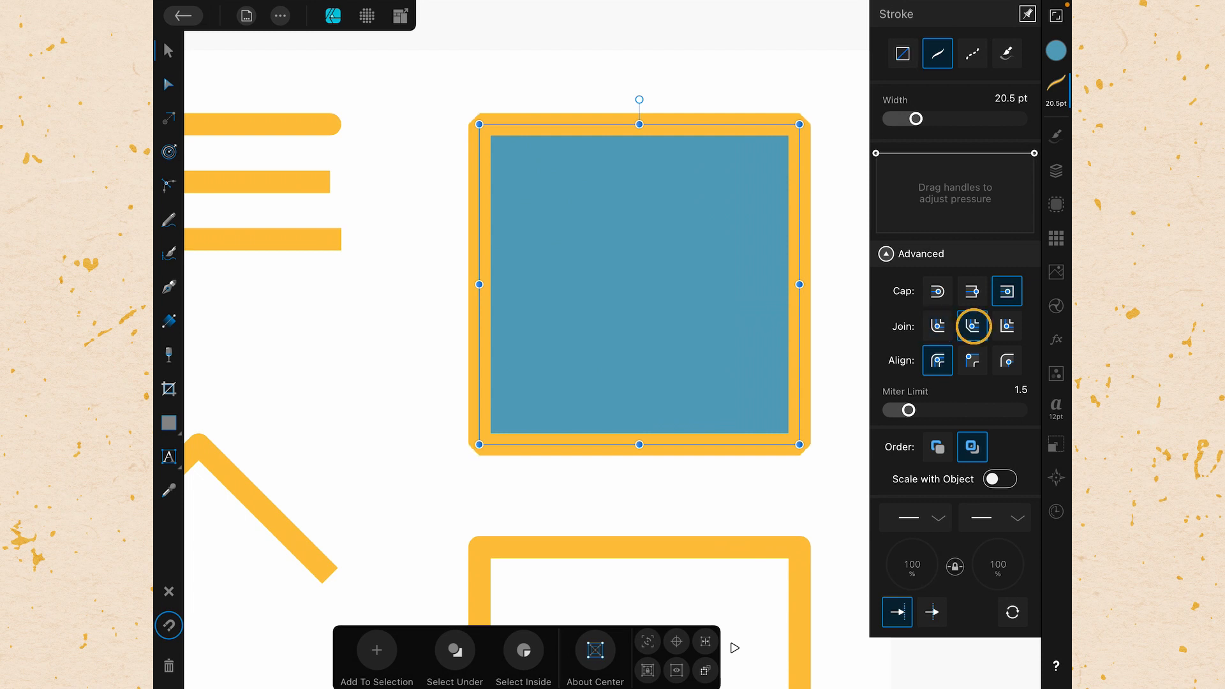
click(936, 326)
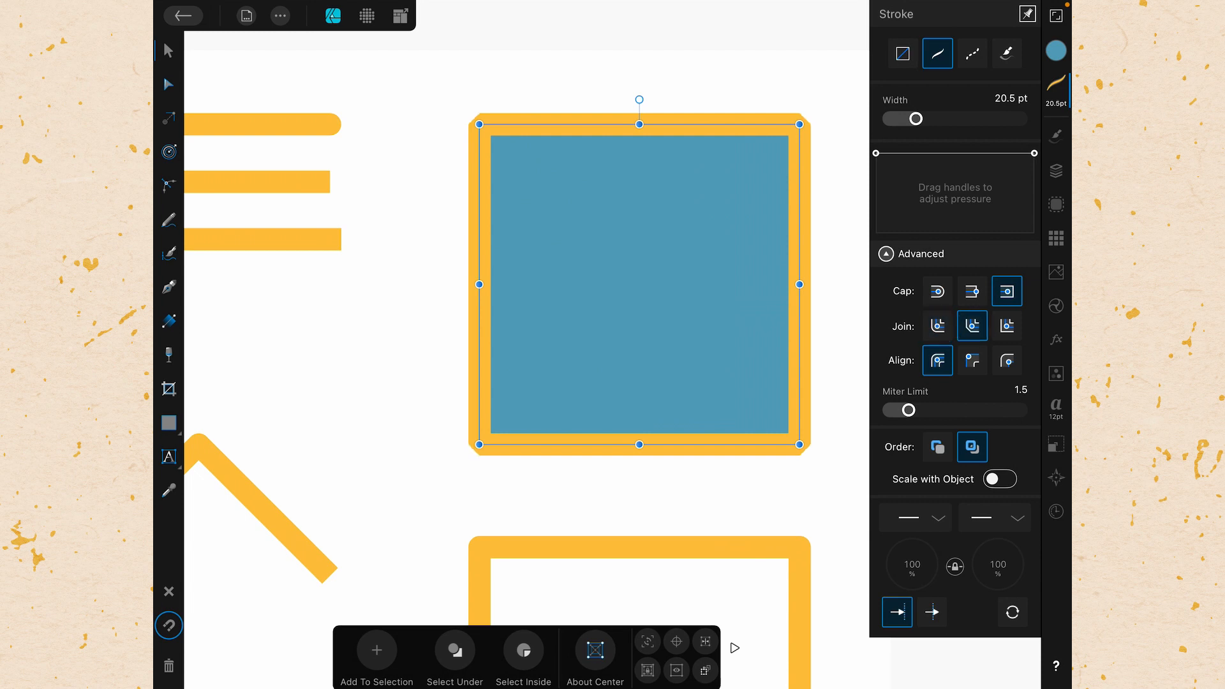
click(1007, 326)
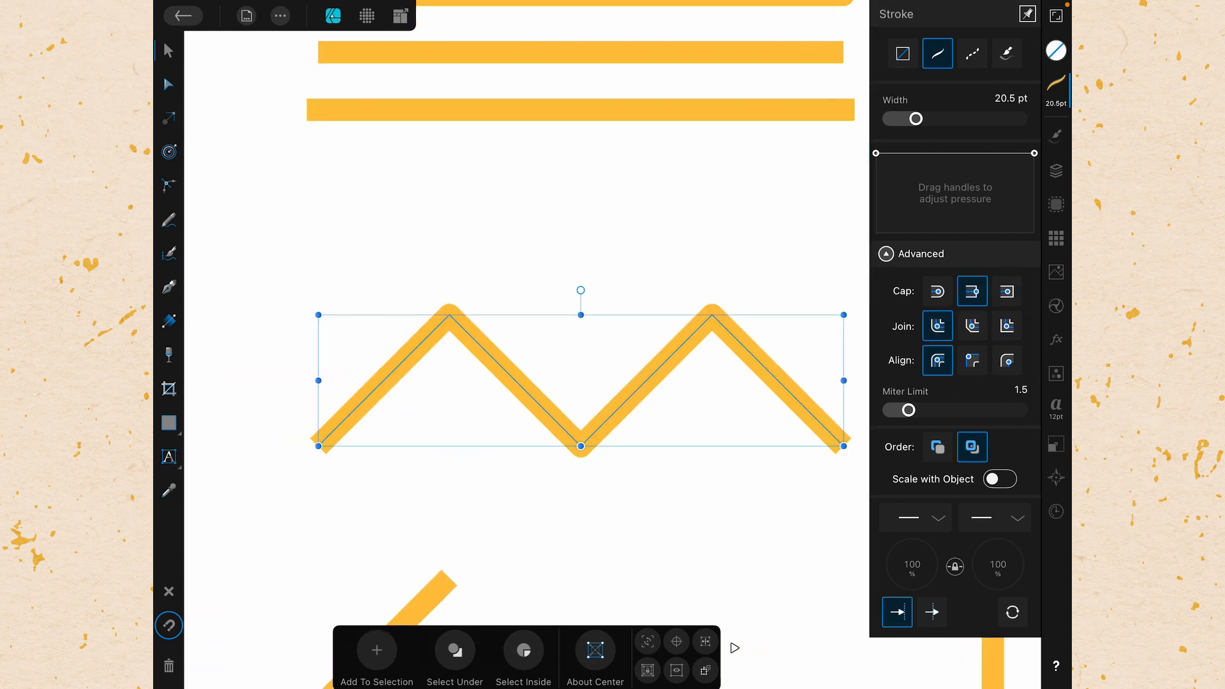
Step: Give the angled line a sharp Miter join corner, then select the blue square
click(1007, 326)
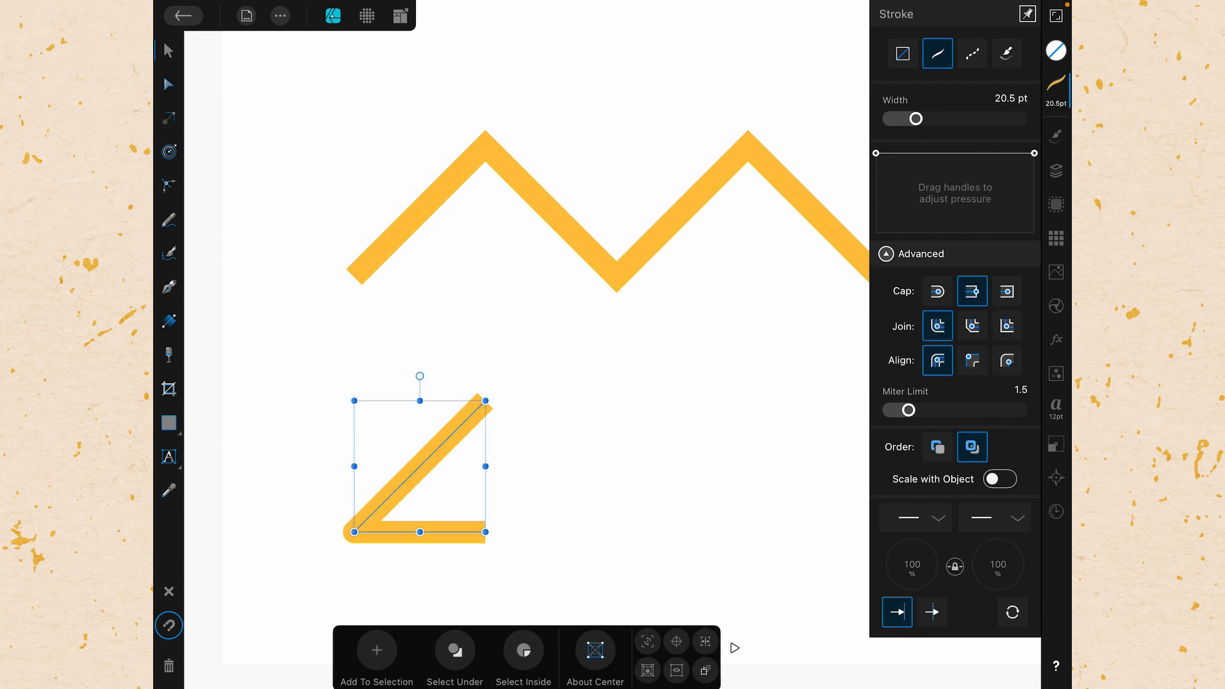
click(1007, 325)
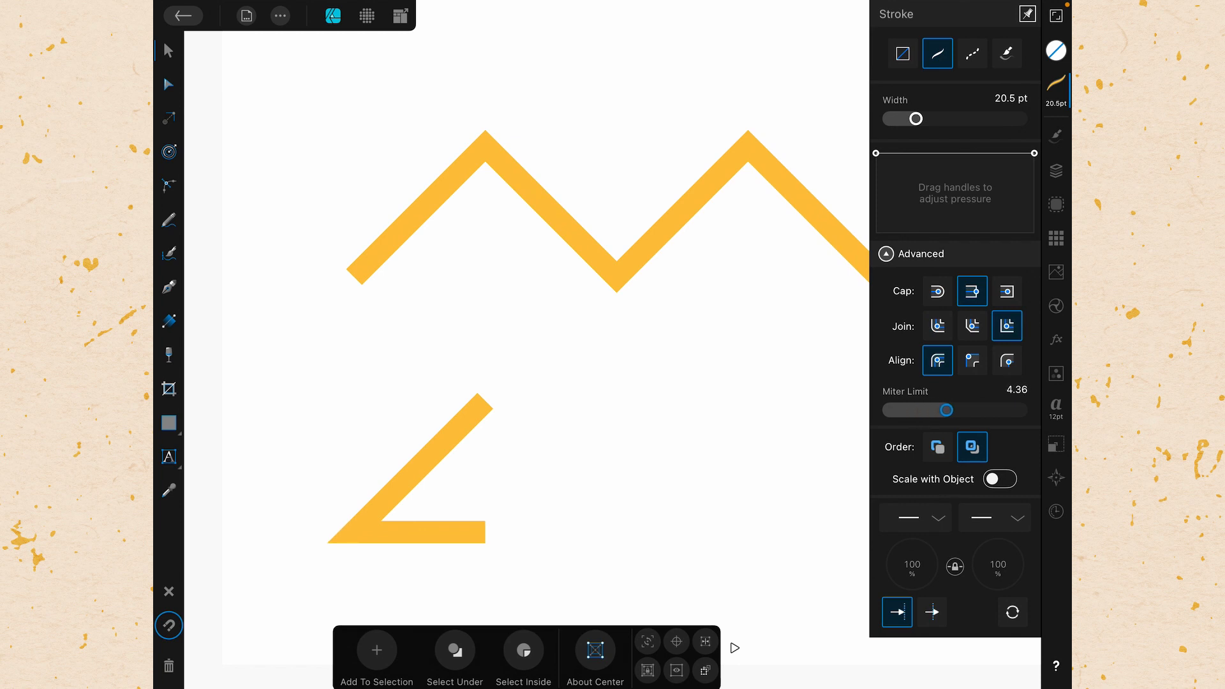
click(167, 83)
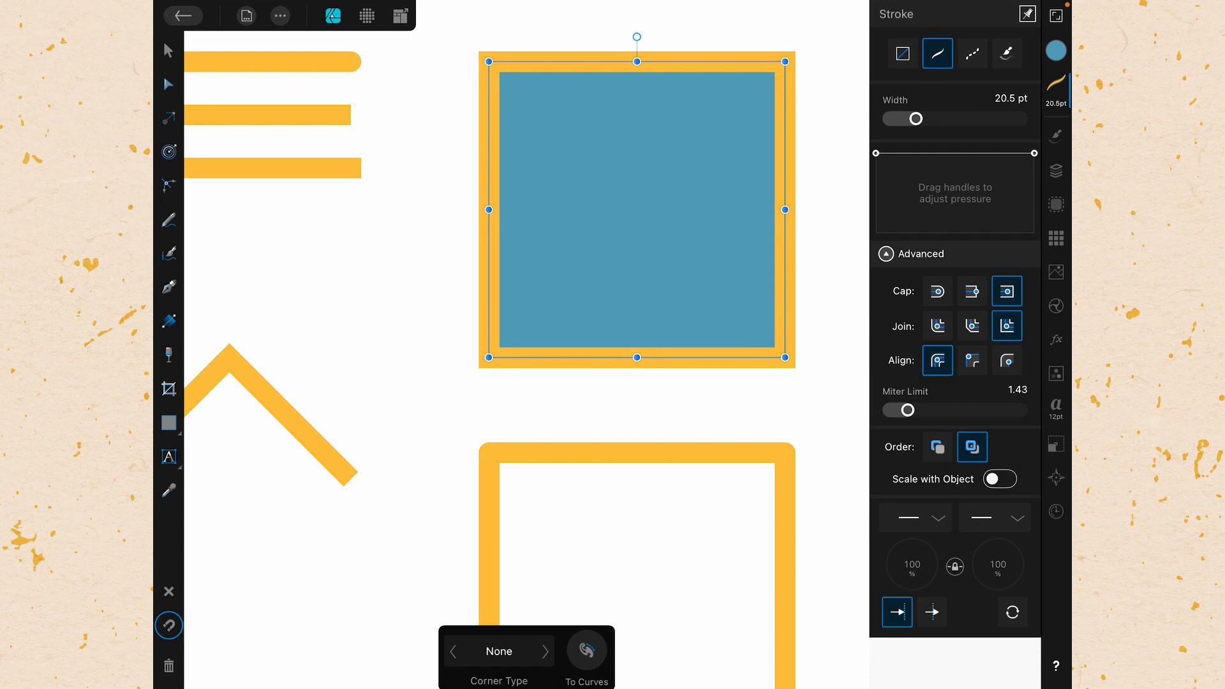
click(937, 359)
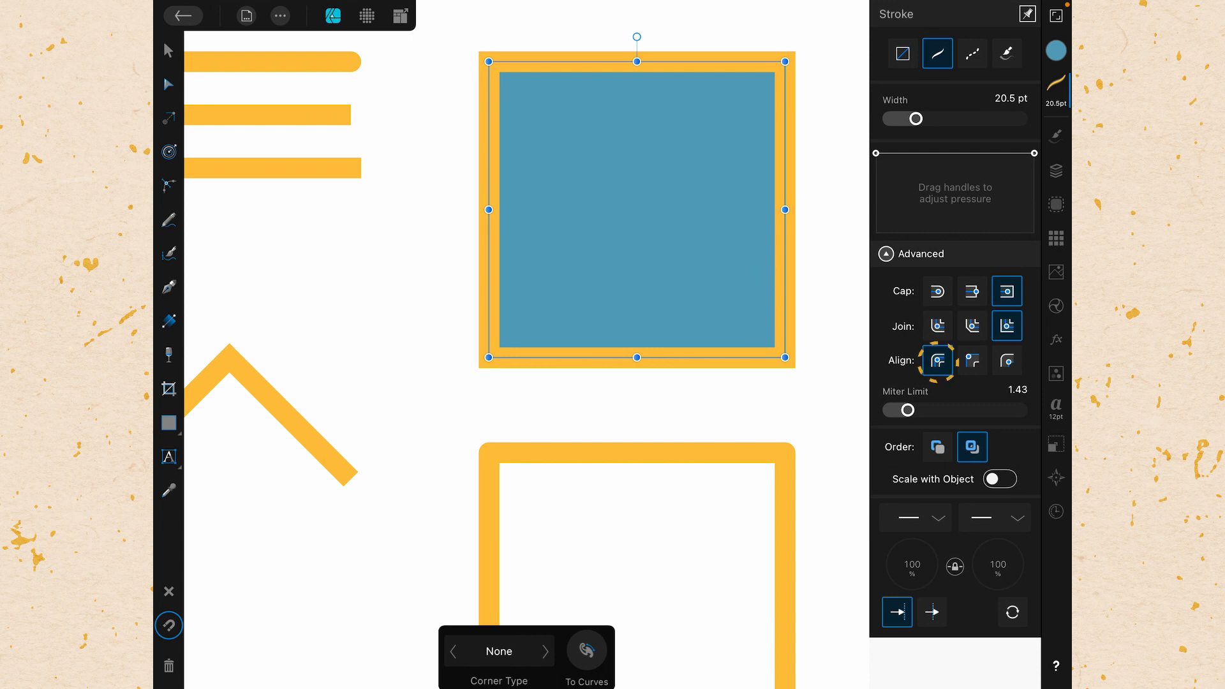
click(938, 359)
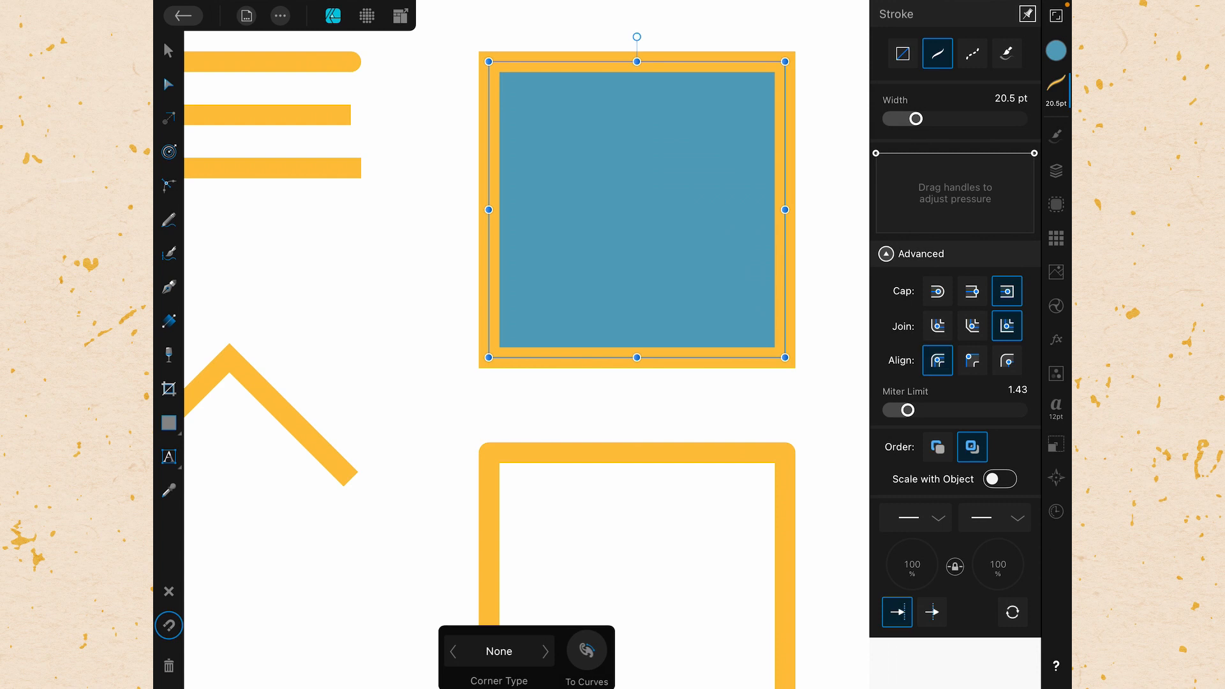
click(972, 360)
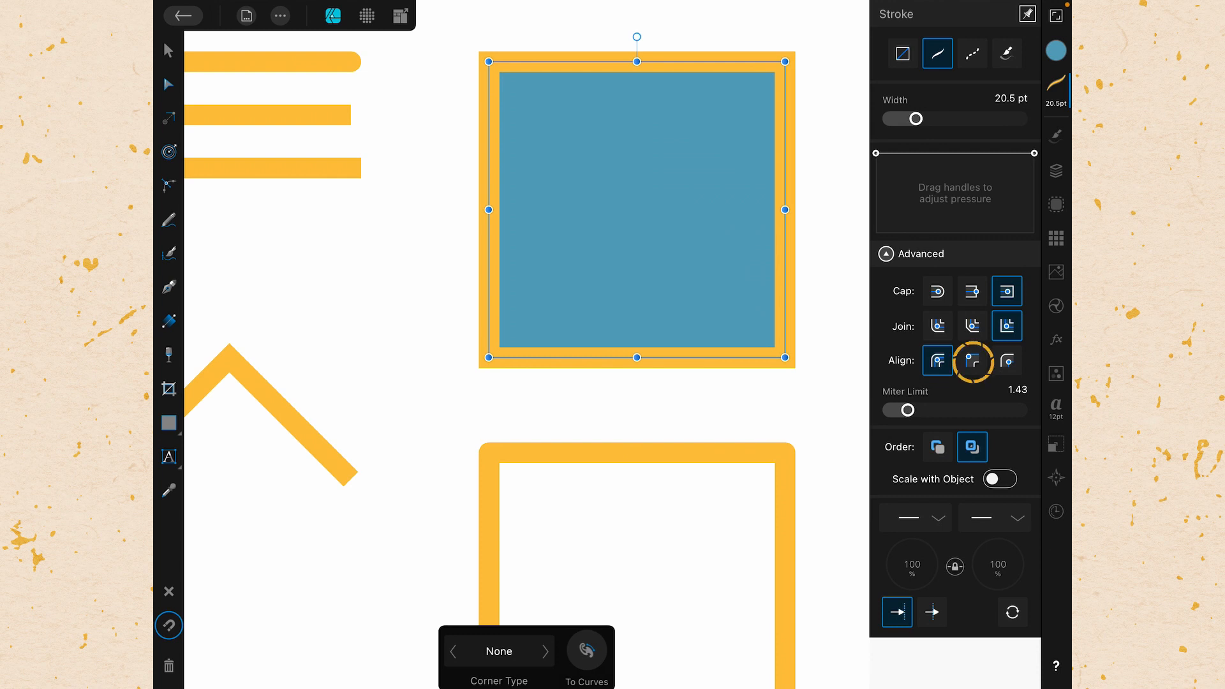
click(937, 360)
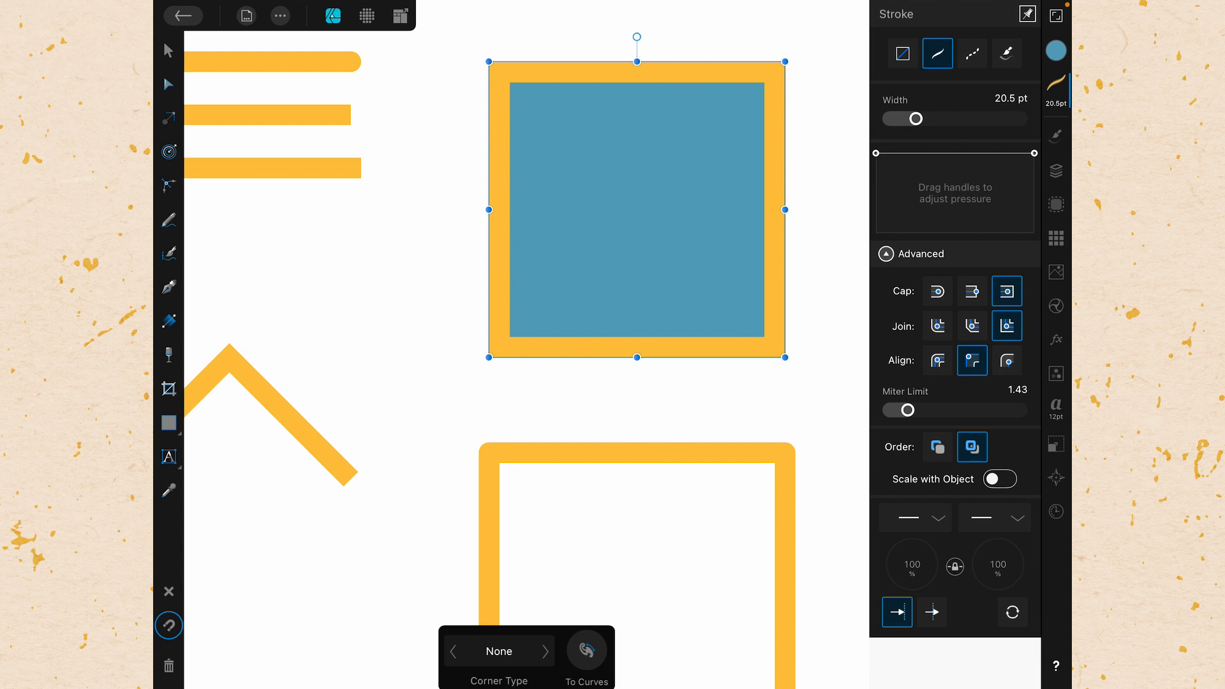
click(1006, 360)
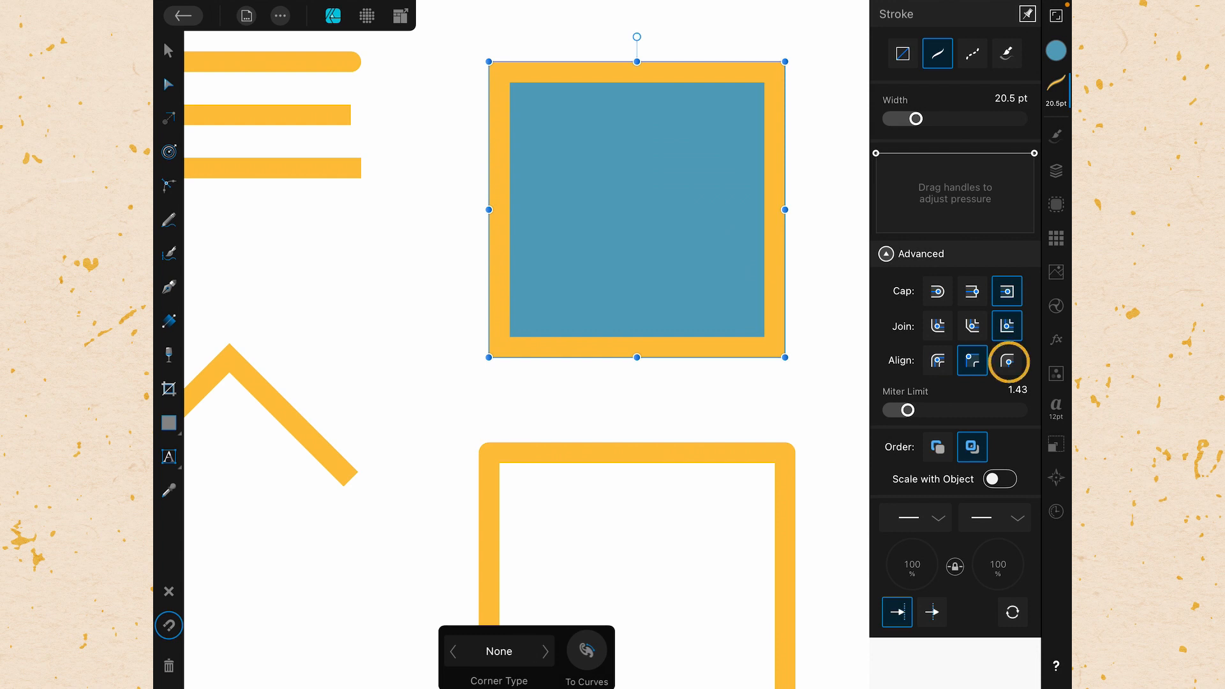
click(1006, 360)
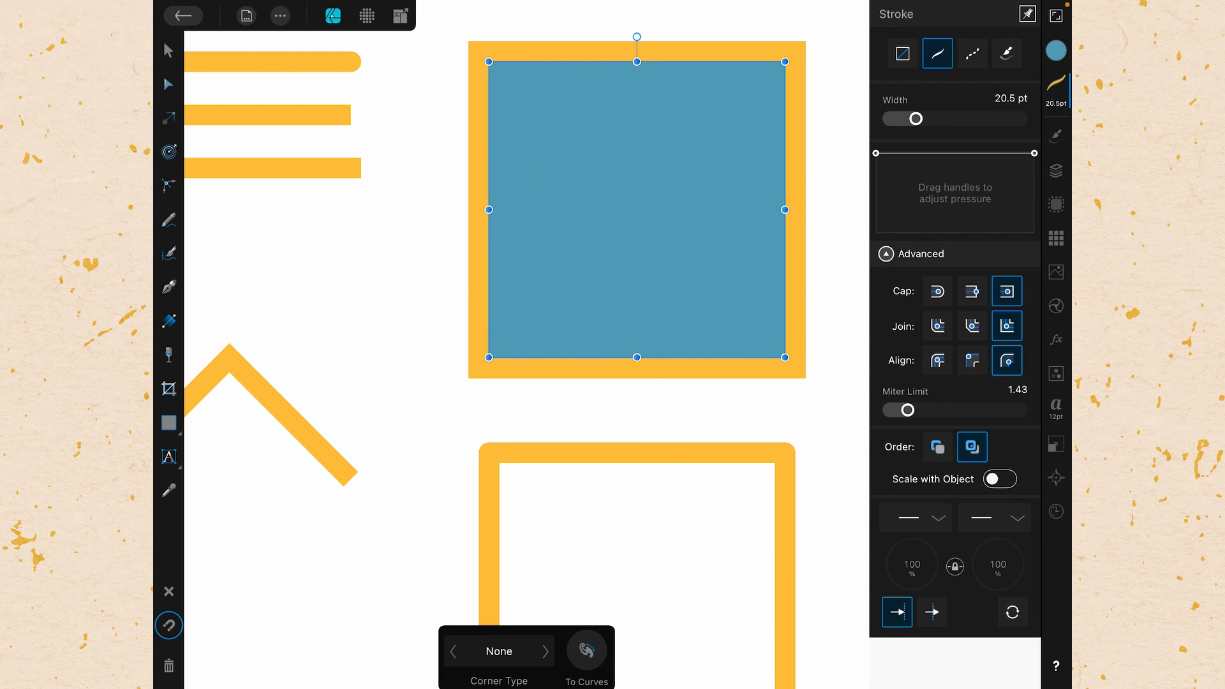
click(937, 360)
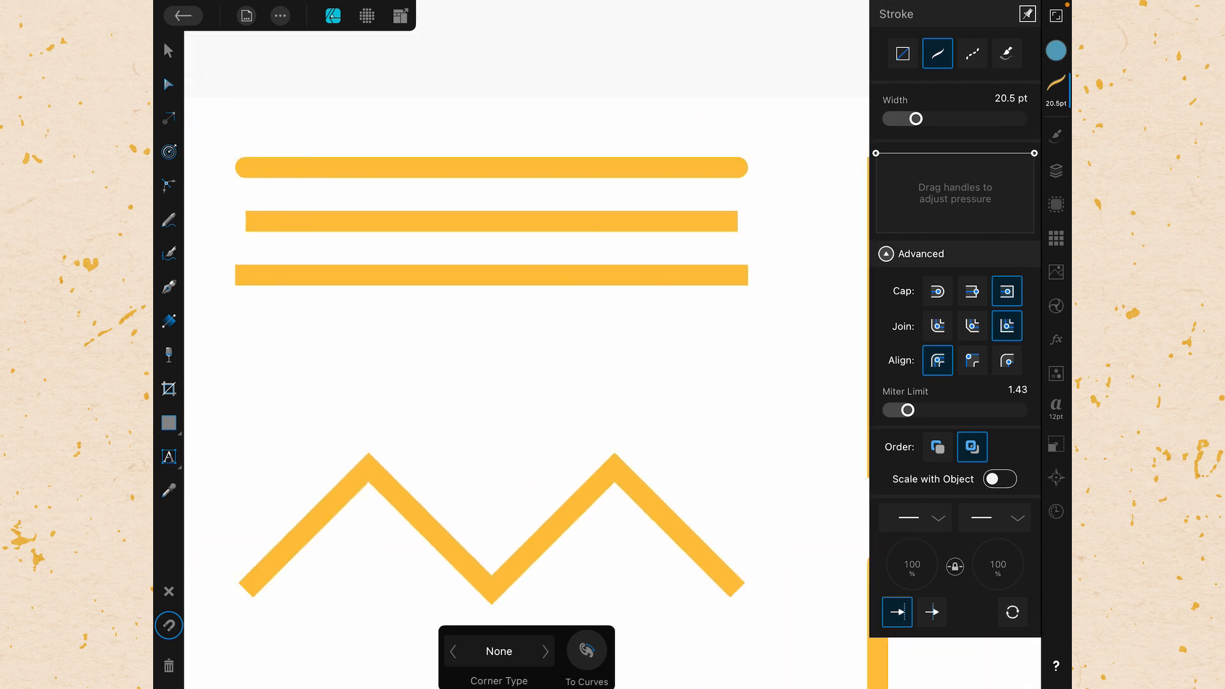
Step: Try Align Inside and Align Outside stroke alignment on the top yellow line
click(492, 166)
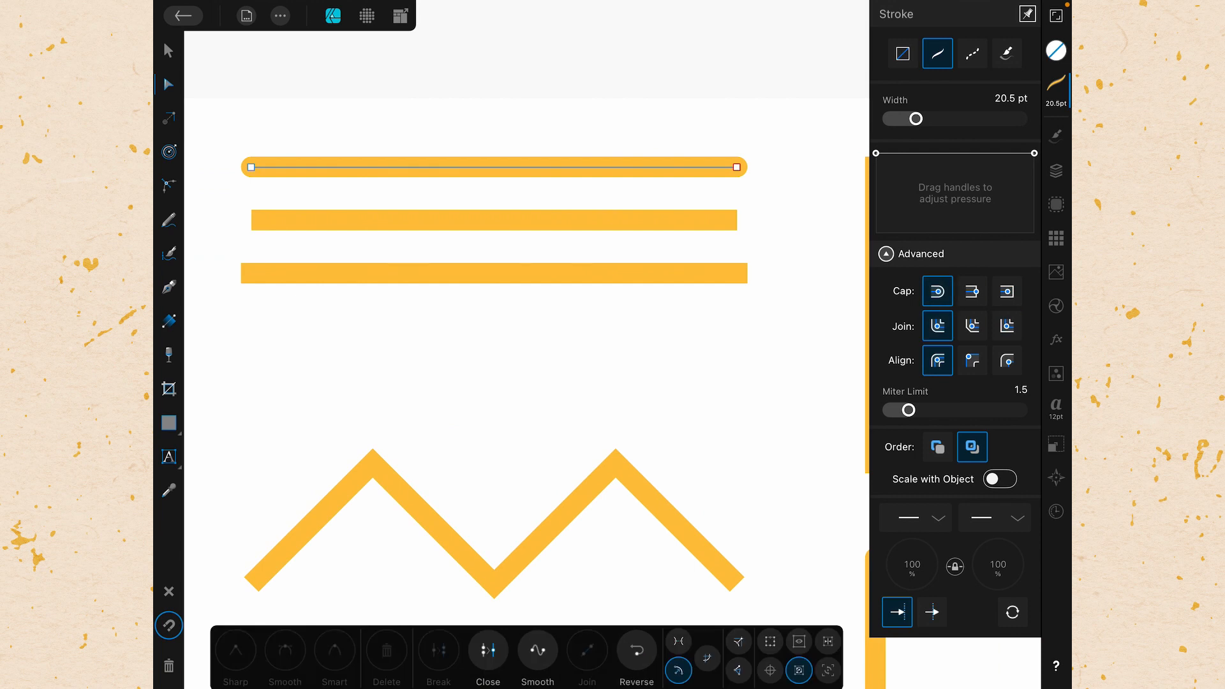
click(972, 360)
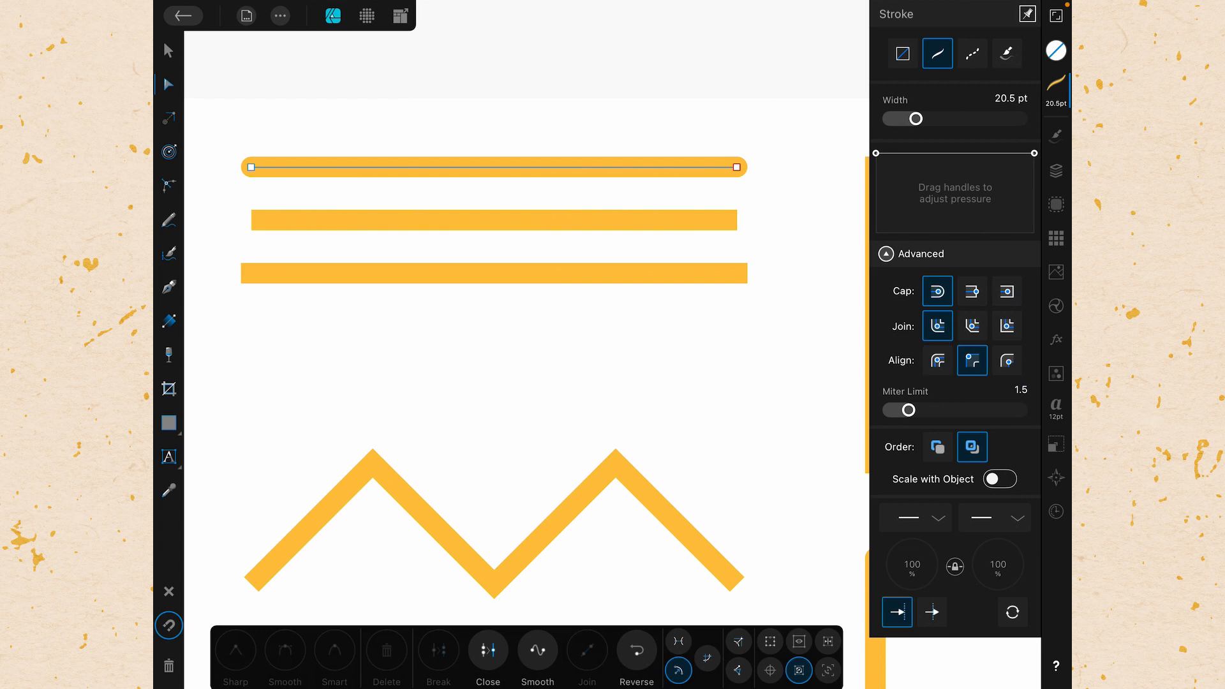
click(1007, 359)
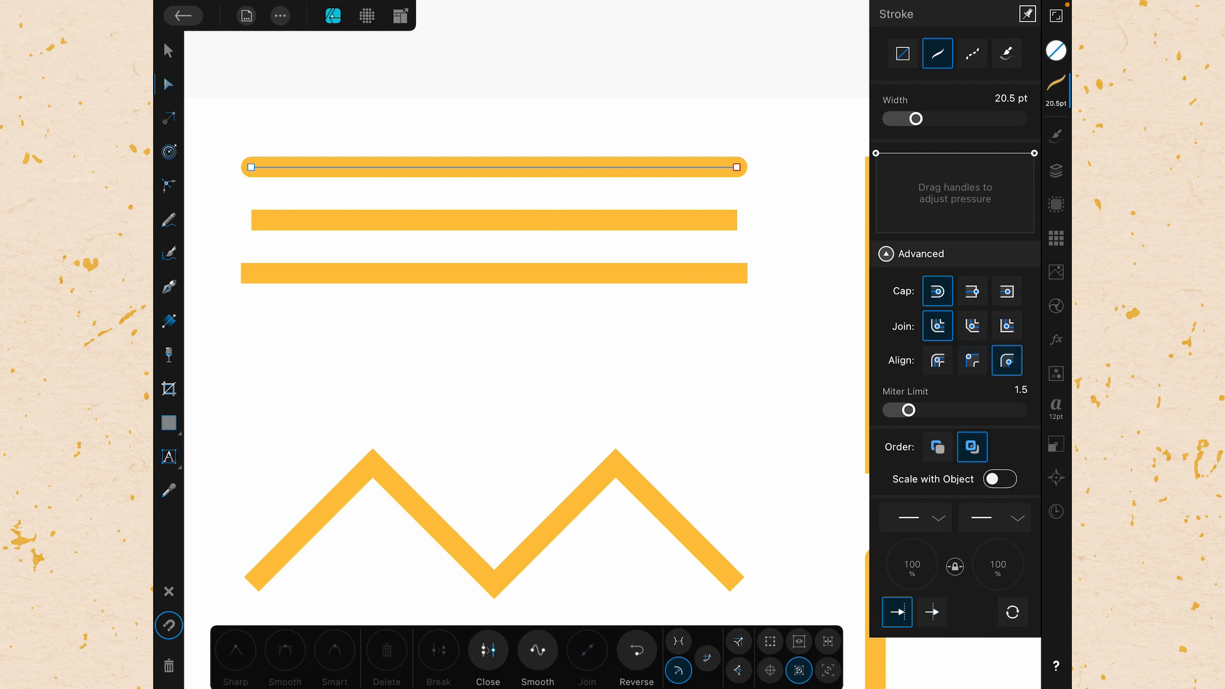
Step: Set the blue square's stroke to Align Inside so the border sits within its edge
click(937, 360)
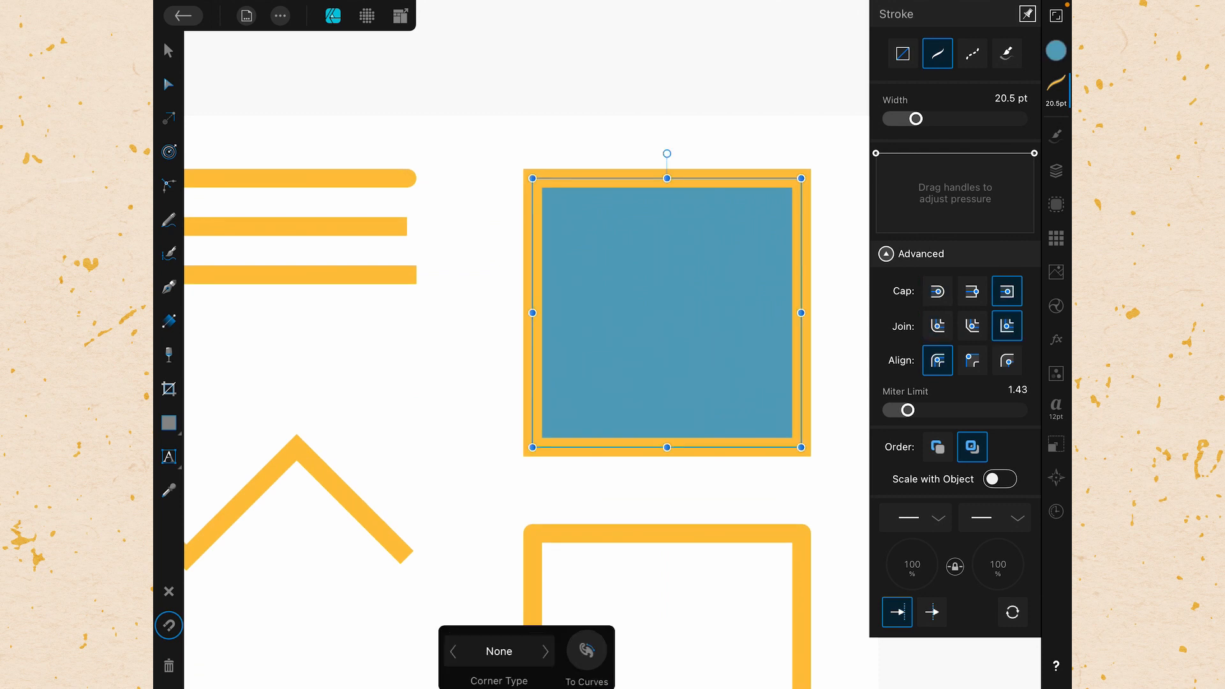
click(972, 360)
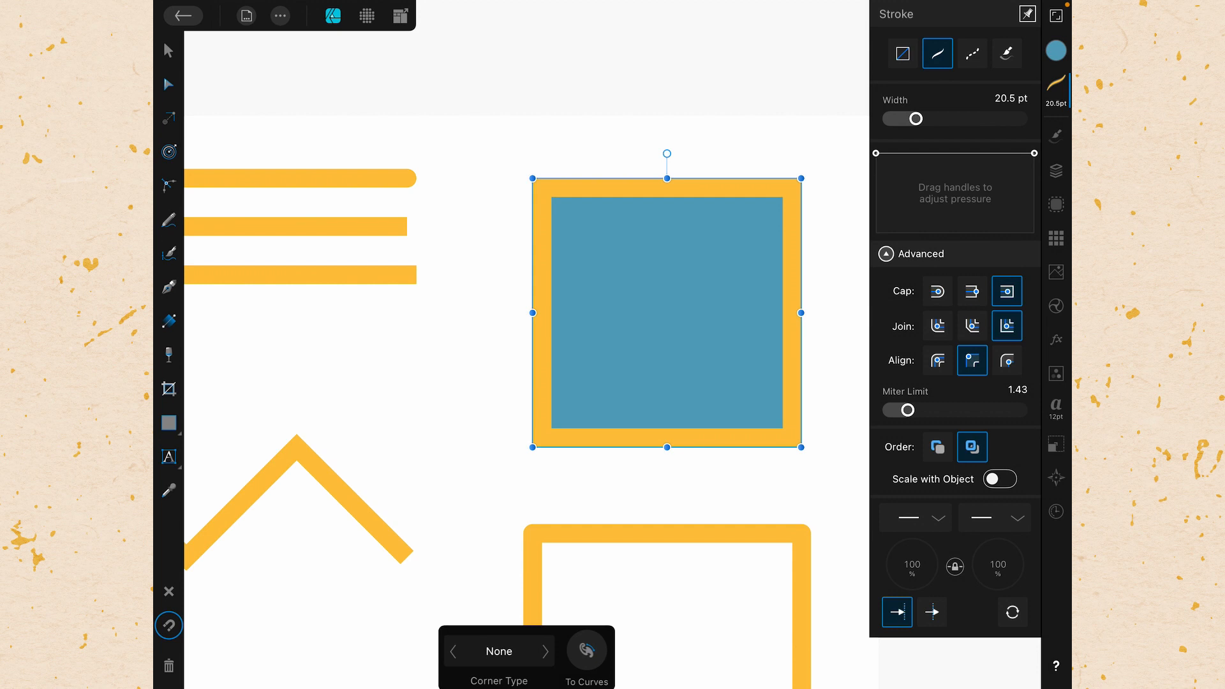
click(936, 326)
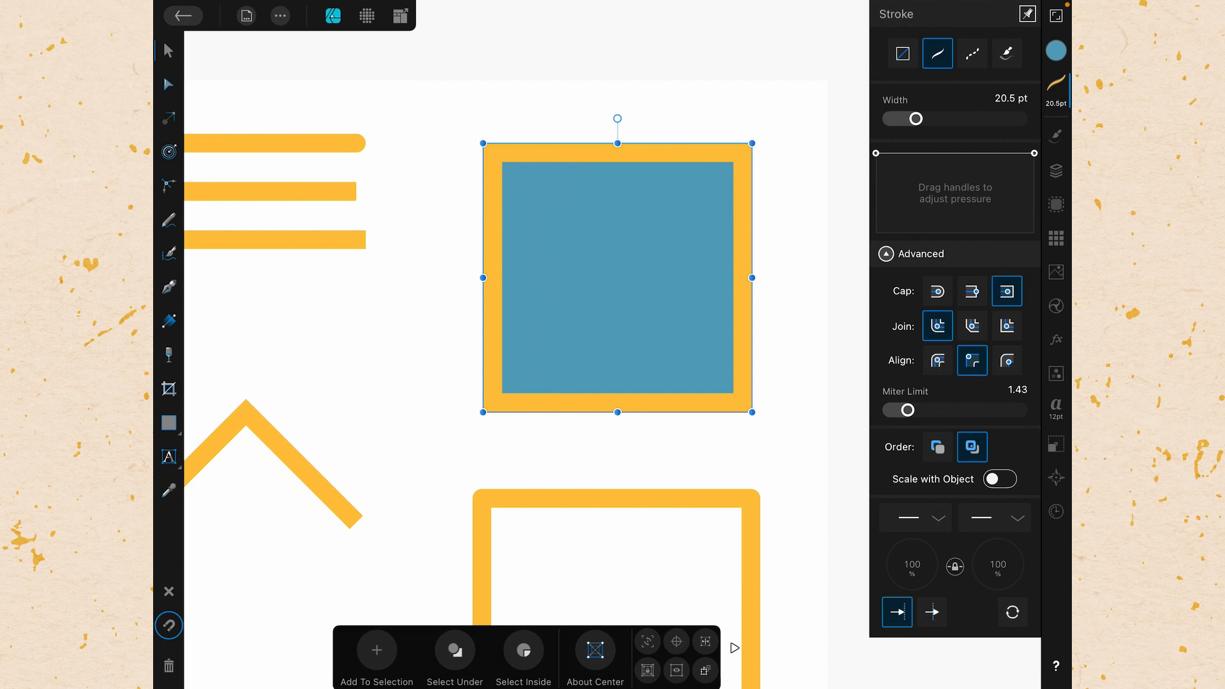
Step: Centre the square's border on its edge and toggle its order behind and in front of the fill
click(1007, 359)
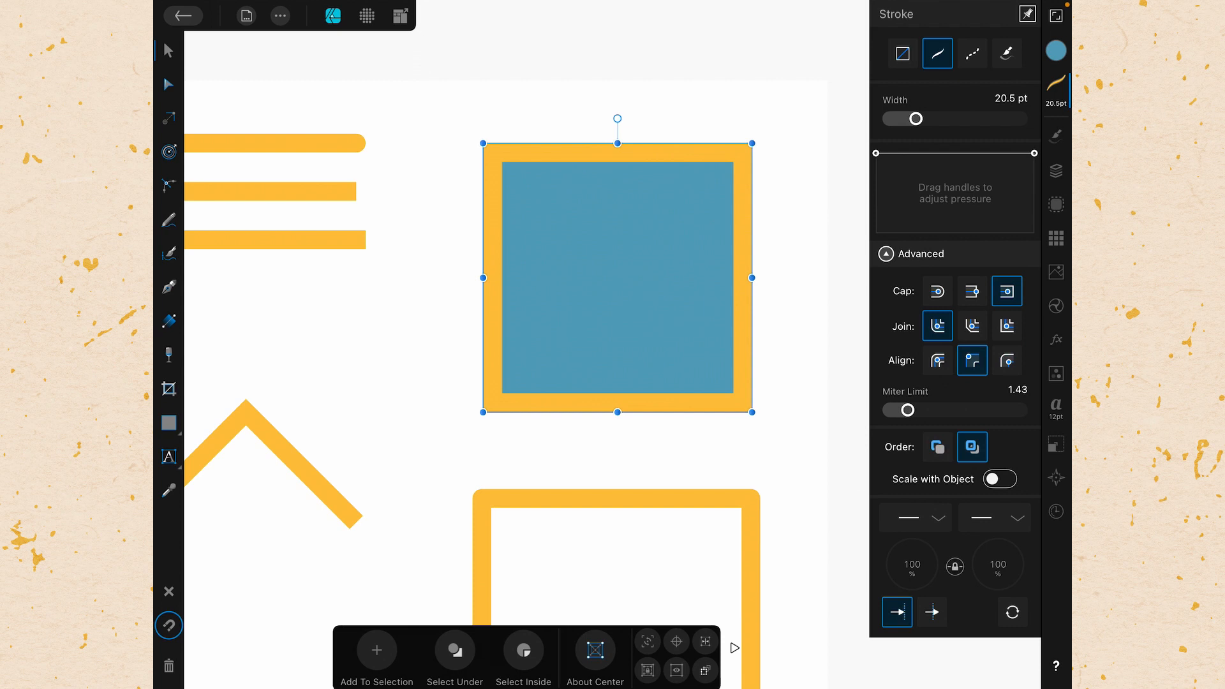
click(936, 446)
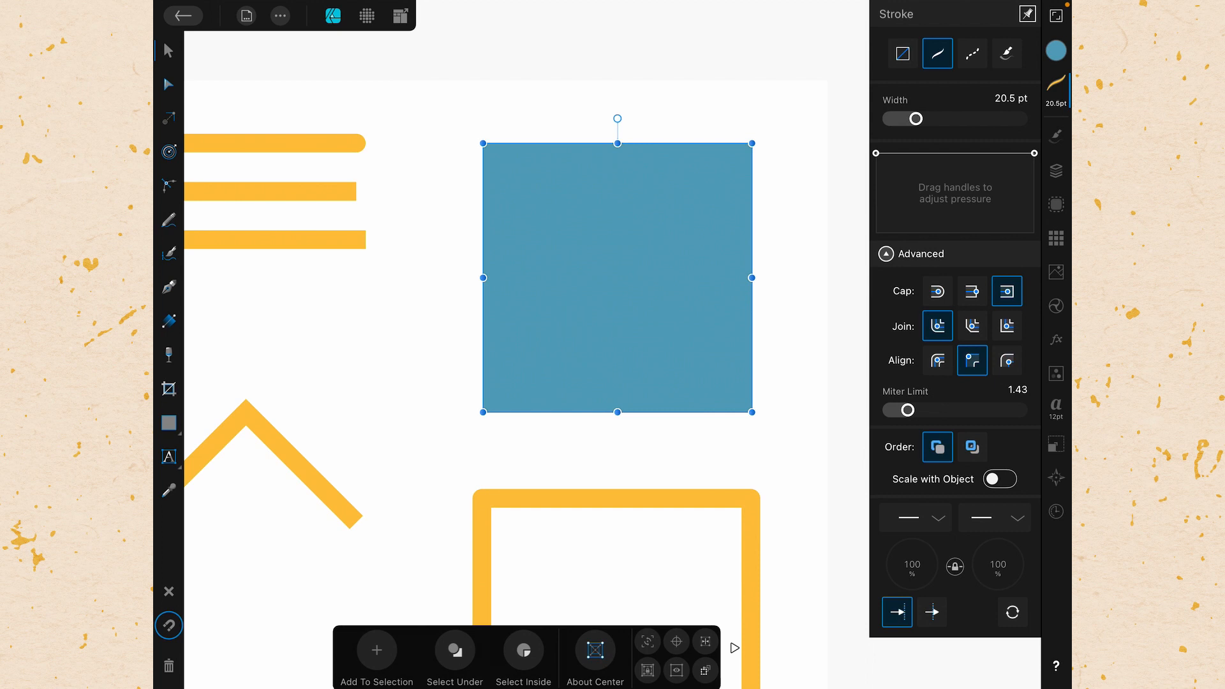
click(972, 447)
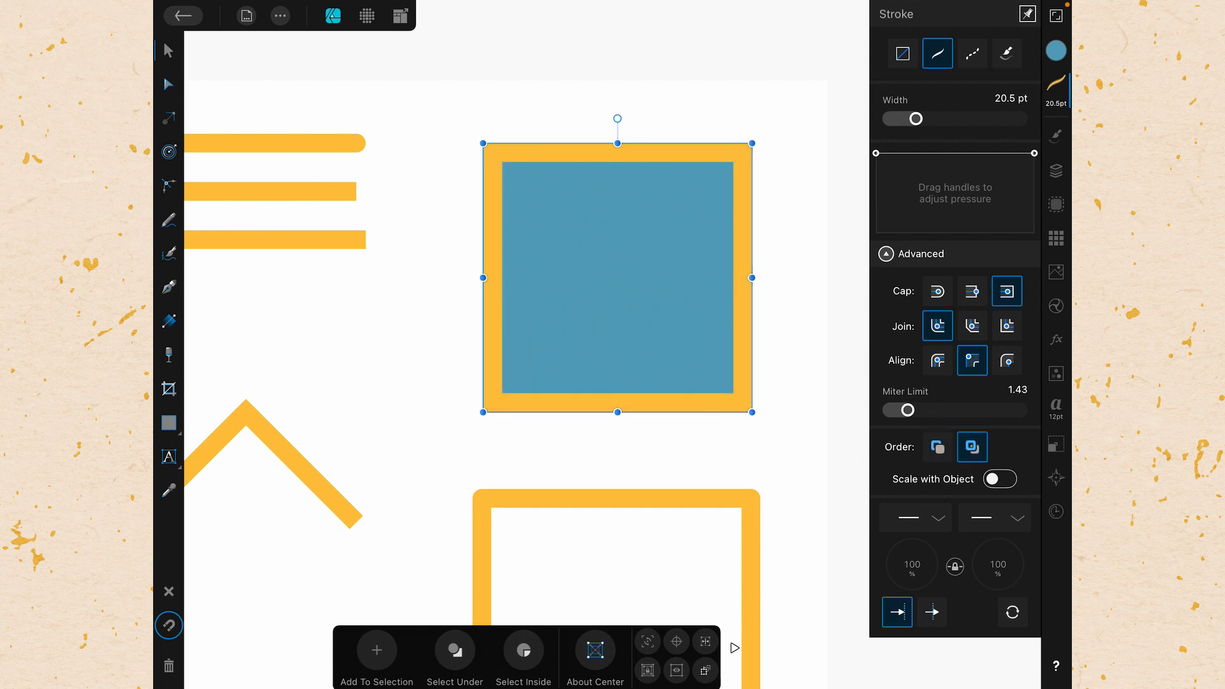
click(937, 360)
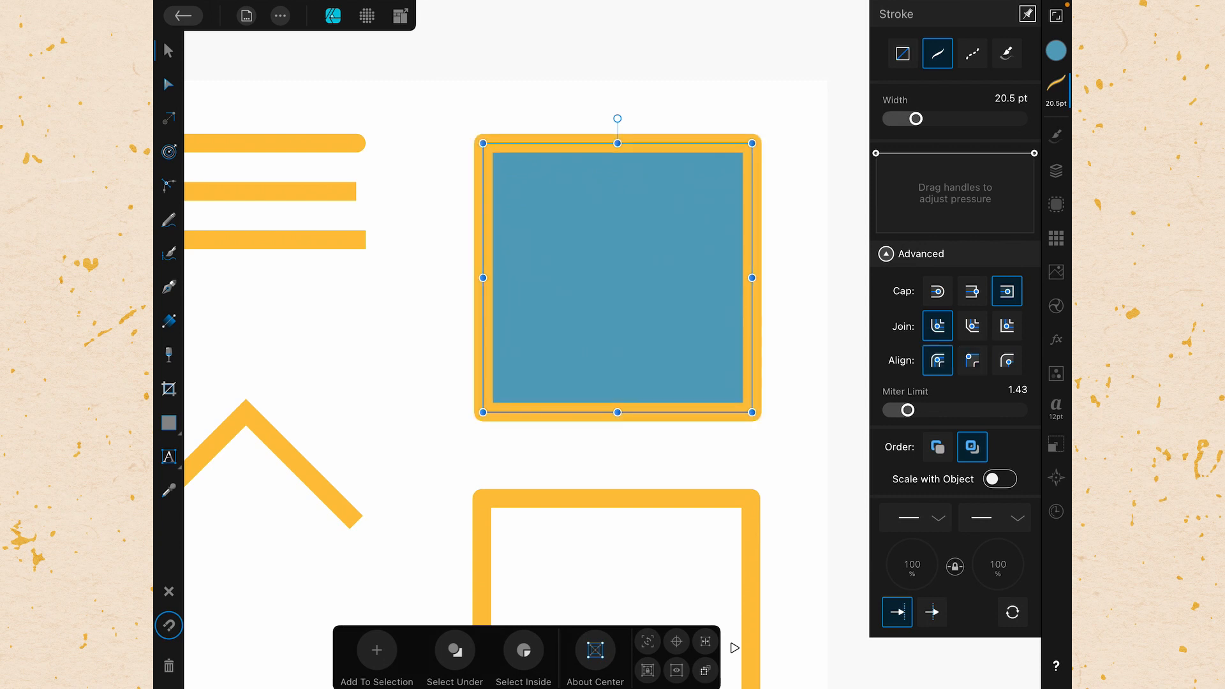
click(937, 446)
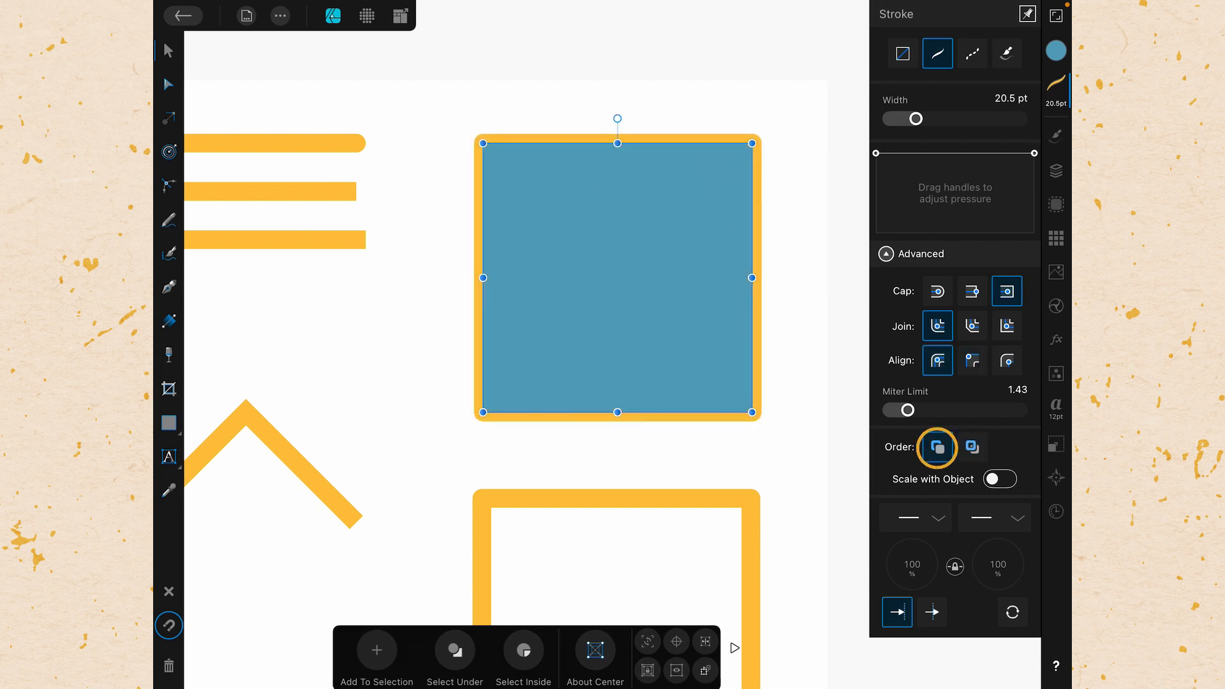
click(936, 448)
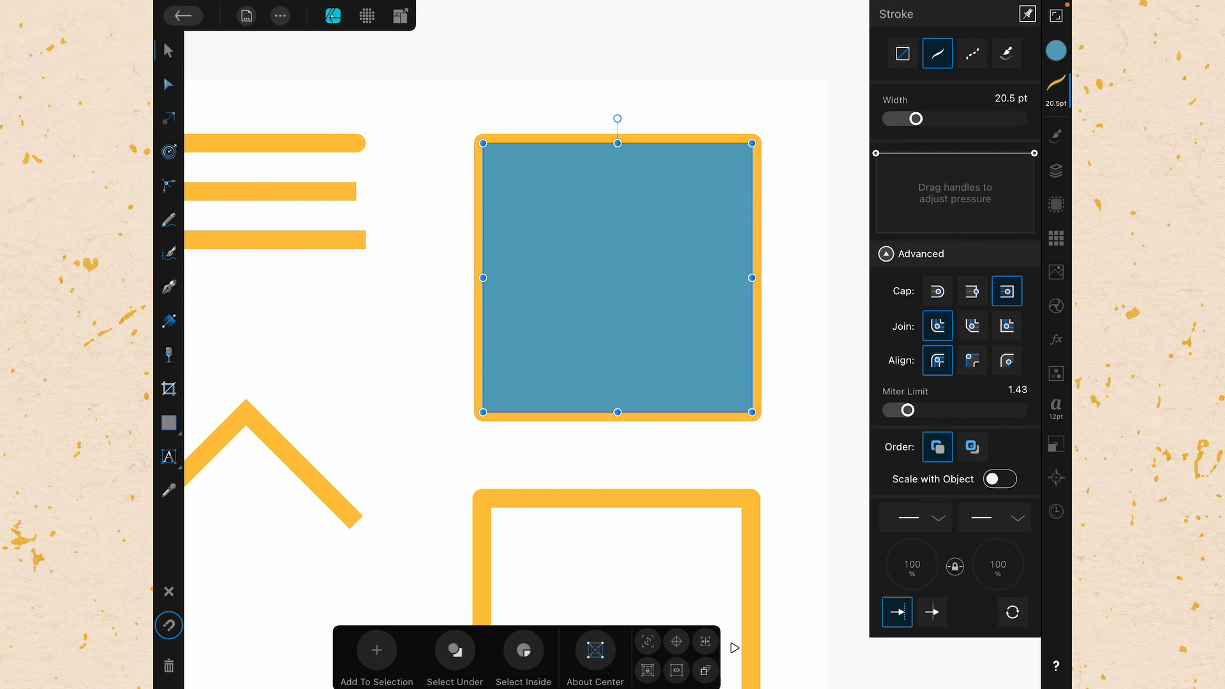
click(972, 447)
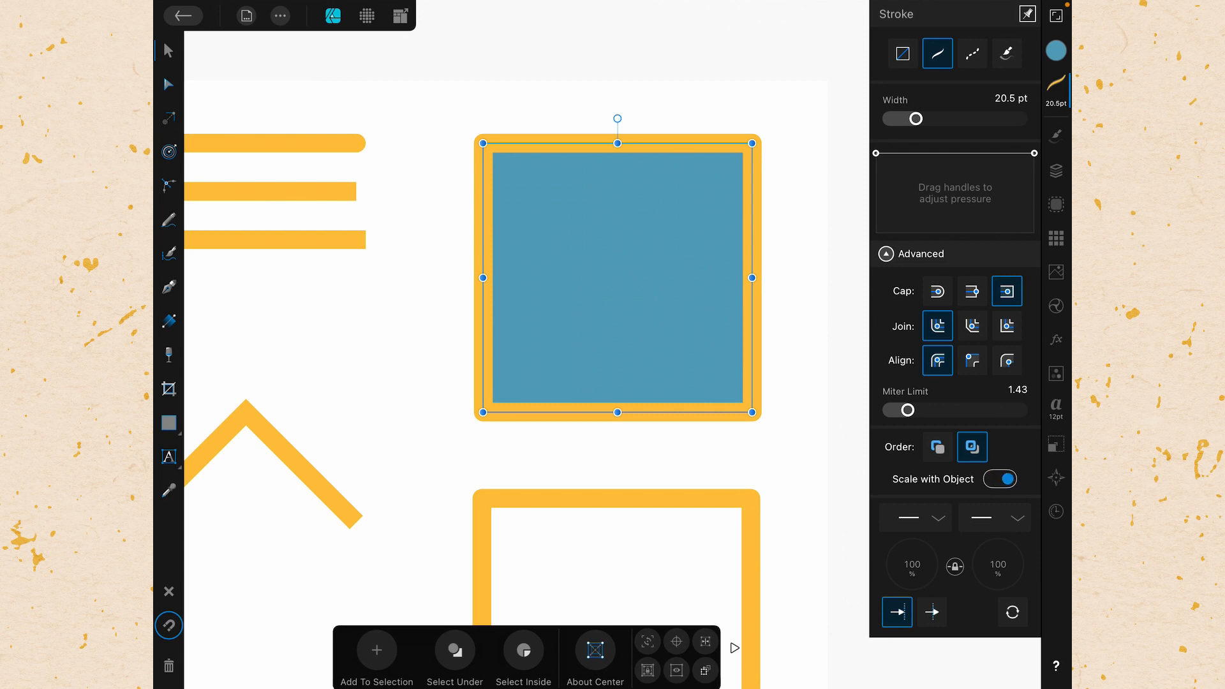
Step: Toggle Scale with Object off and on so the square's border resizes with the square
click(998, 479)
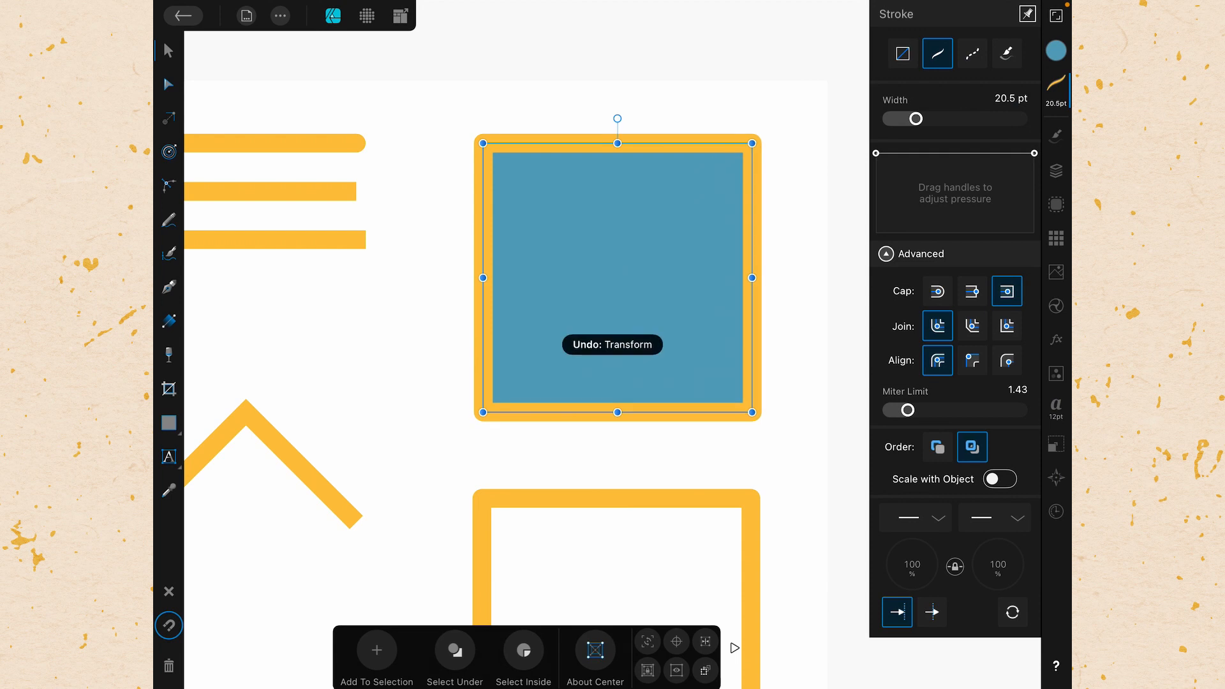
click(998, 479)
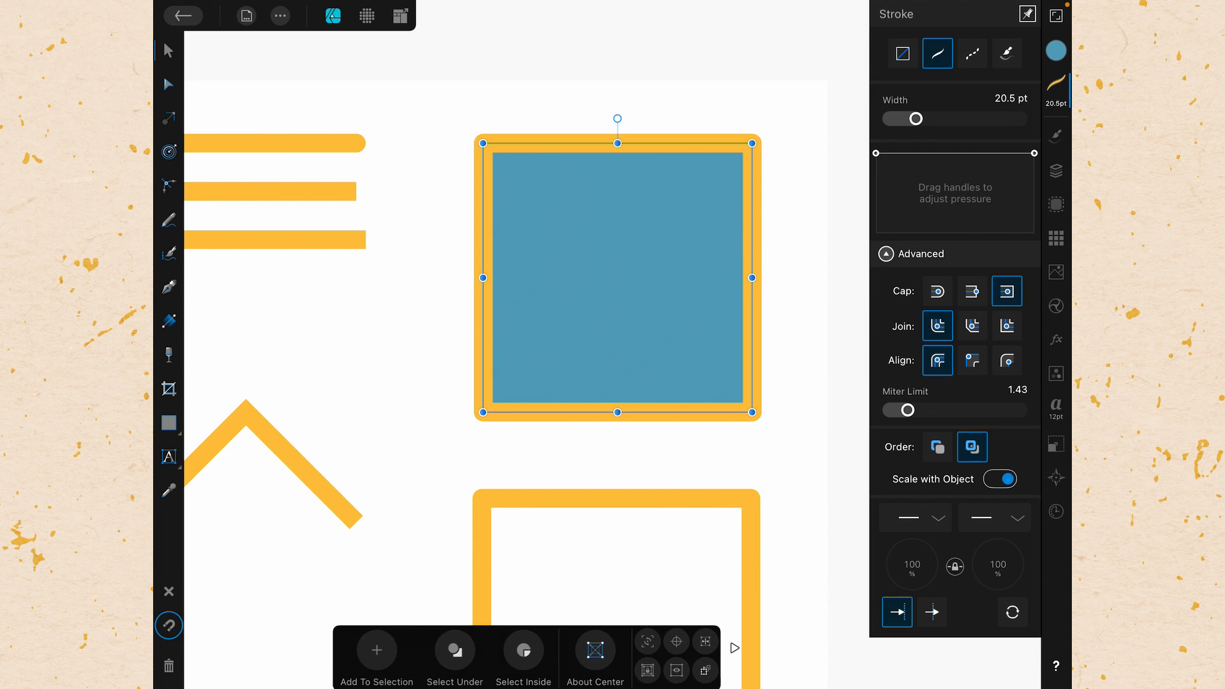
click(998, 479)
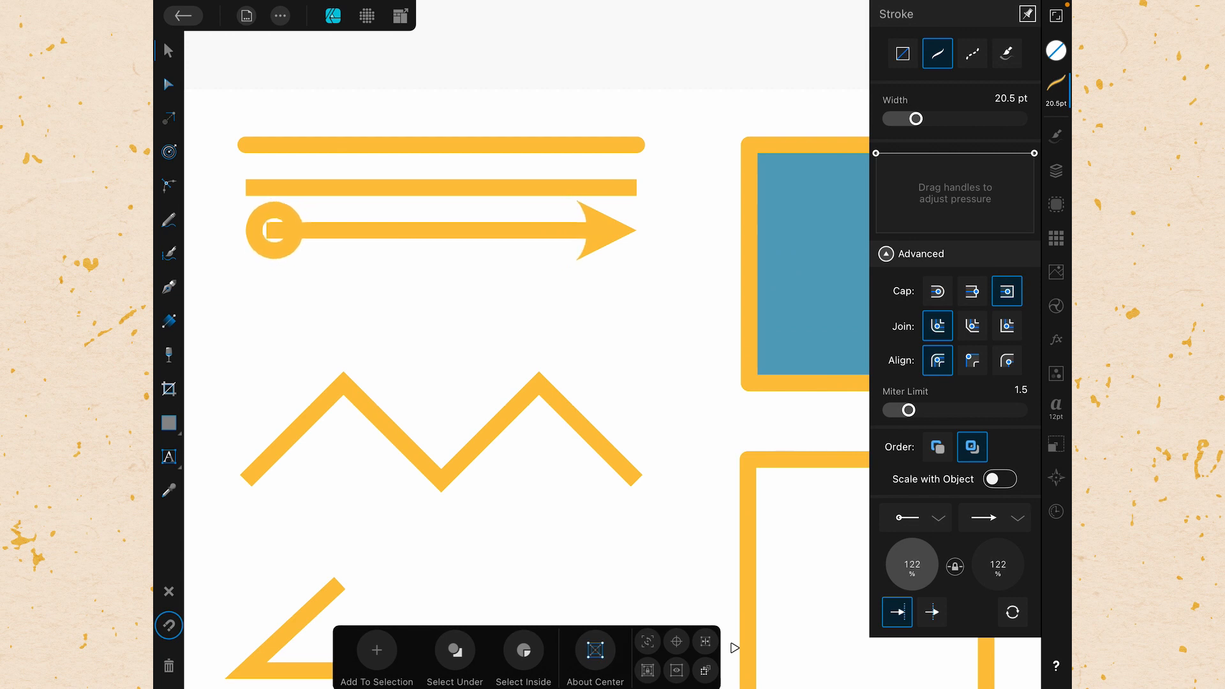
Step: Unlink the decoration sizes and set the start circle to 100% with the keypad
click(438, 230)
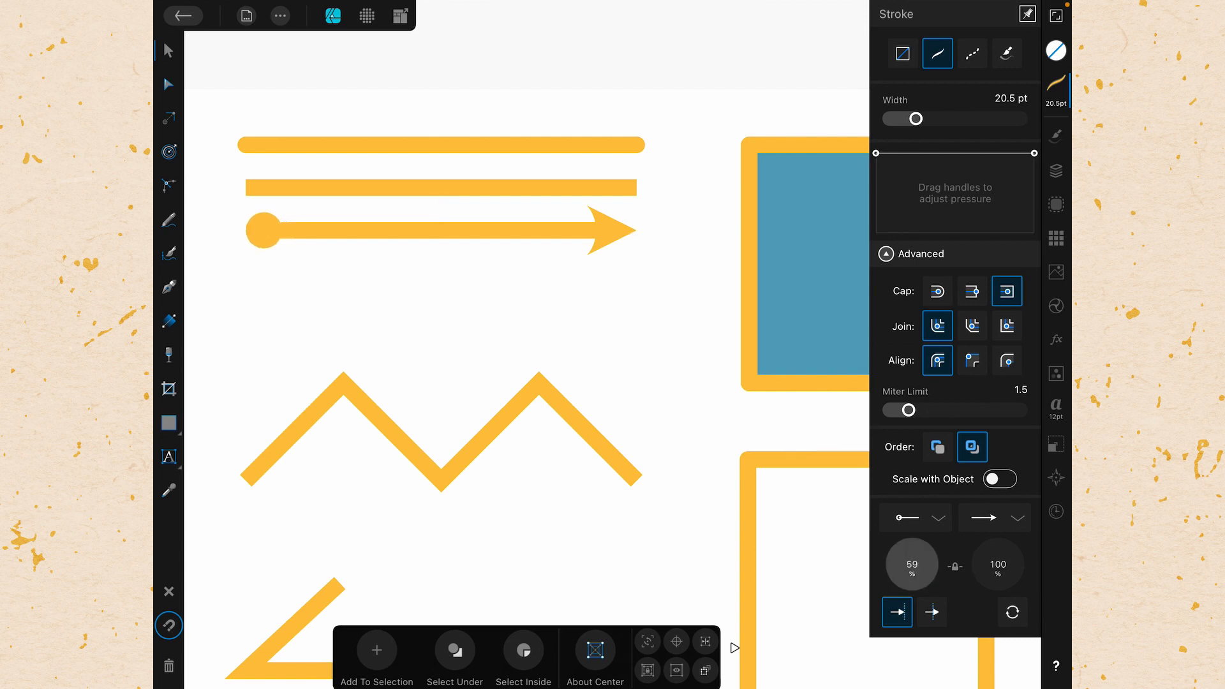
click(442, 229)
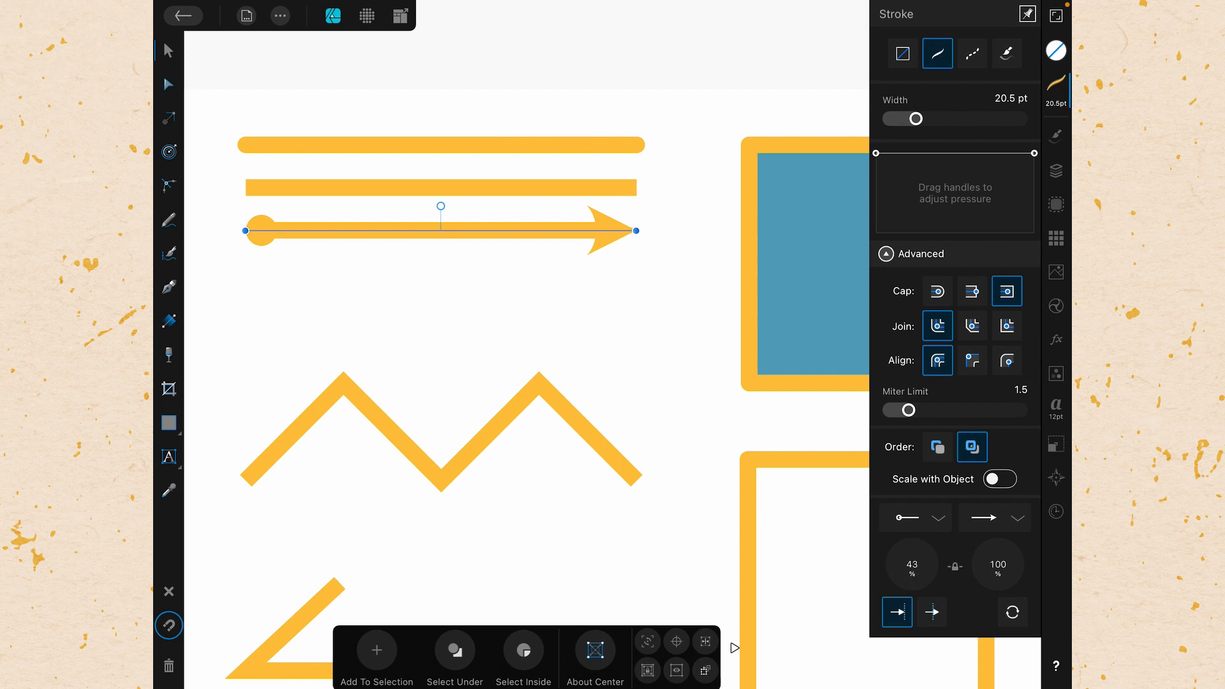
click(912, 564)
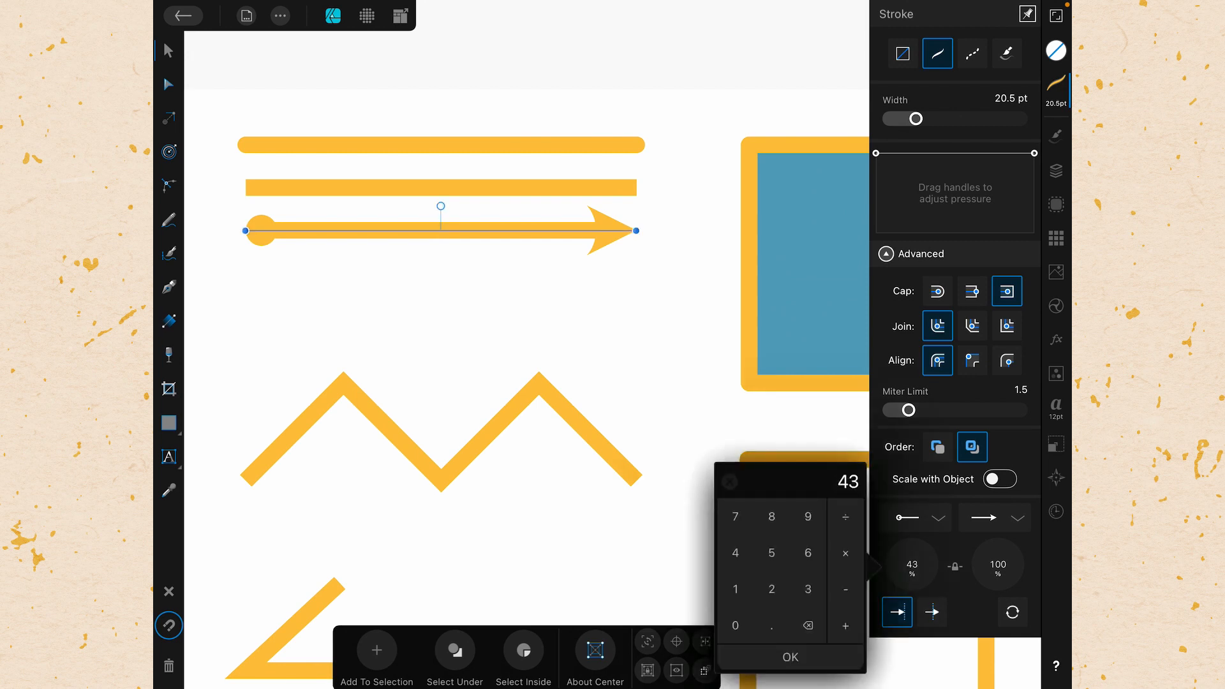
click(998, 564)
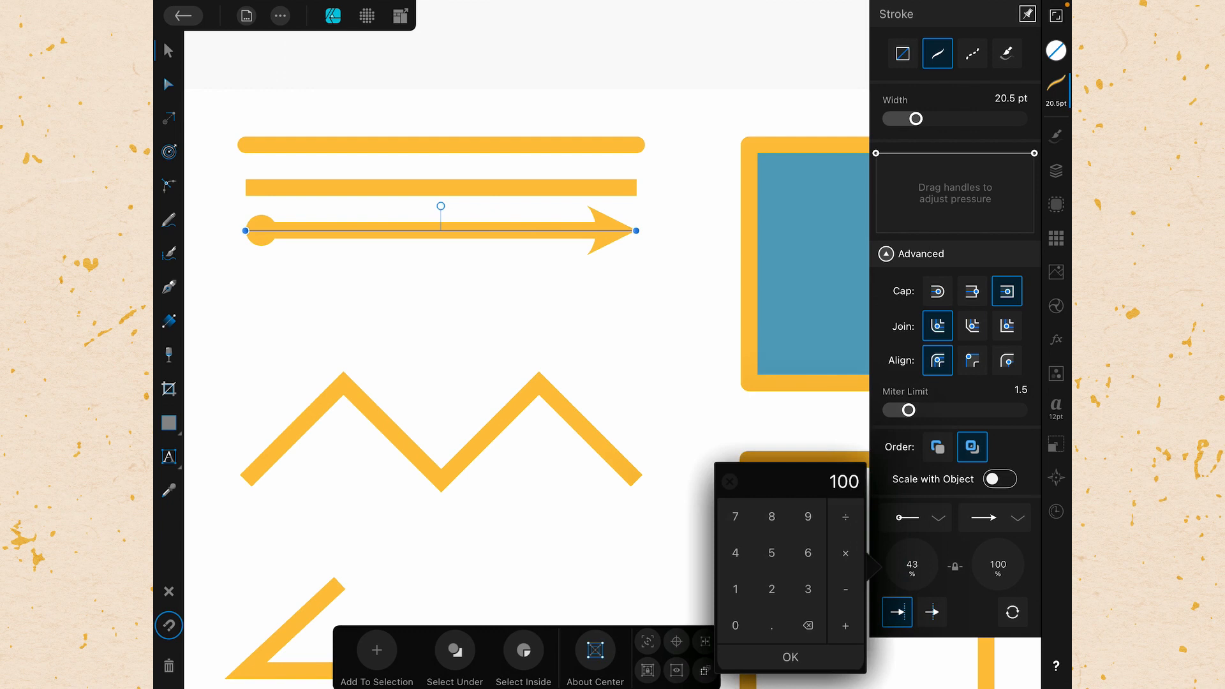
click(789, 657)
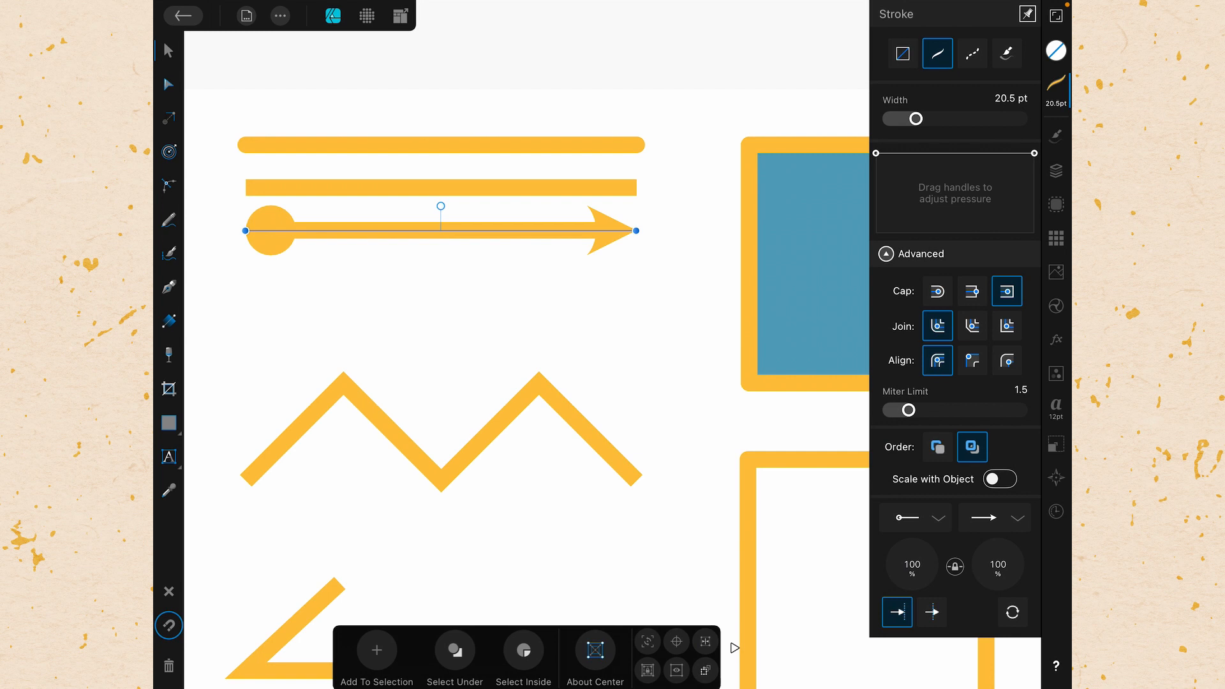
Step: Try past-the-end arrowhead placement, then keep the circle and arrowhead within the line ends
click(897, 611)
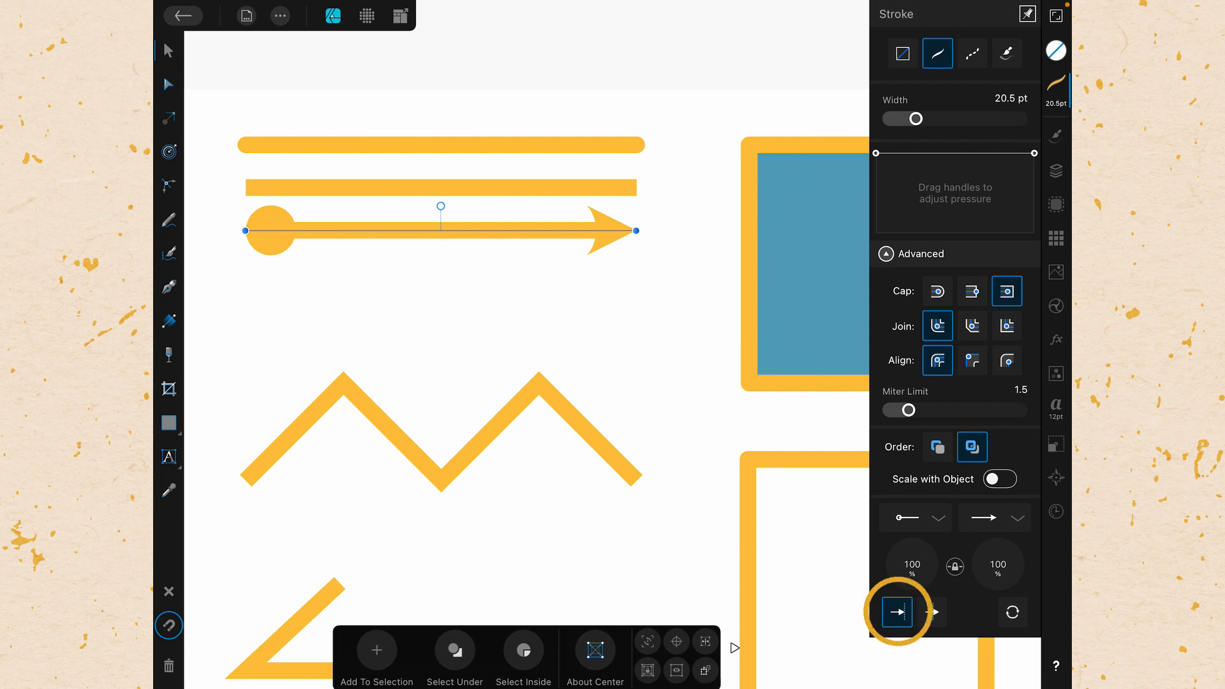
click(932, 612)
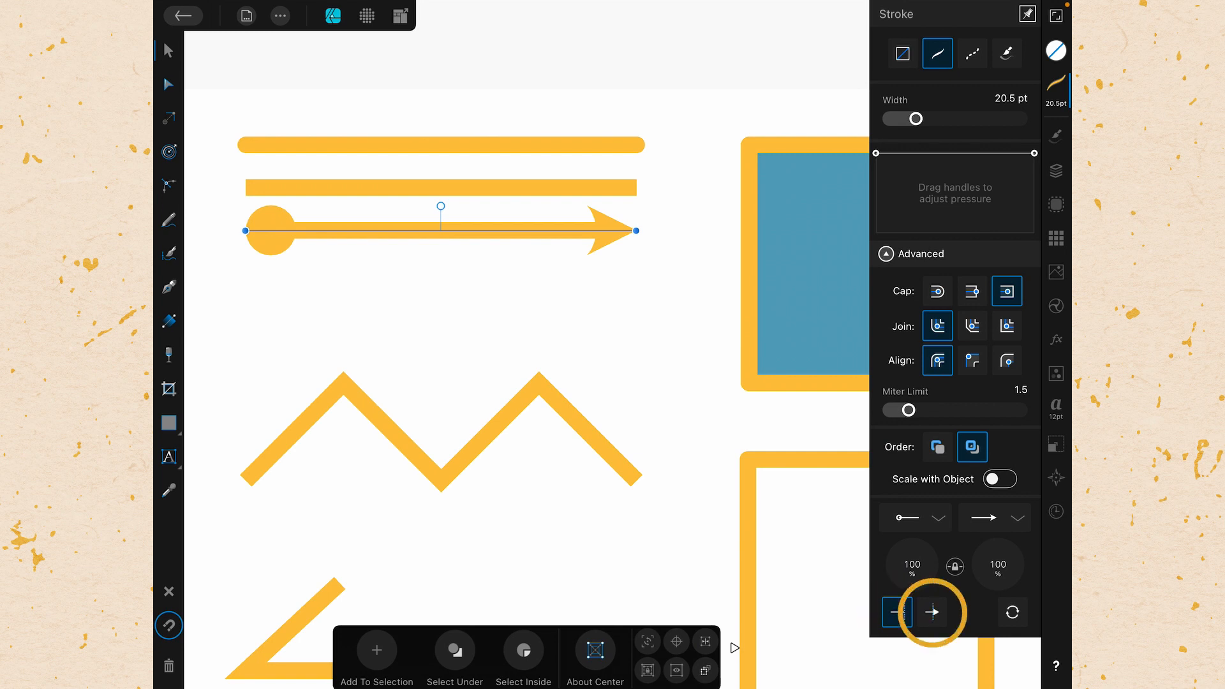
click(897, 612)
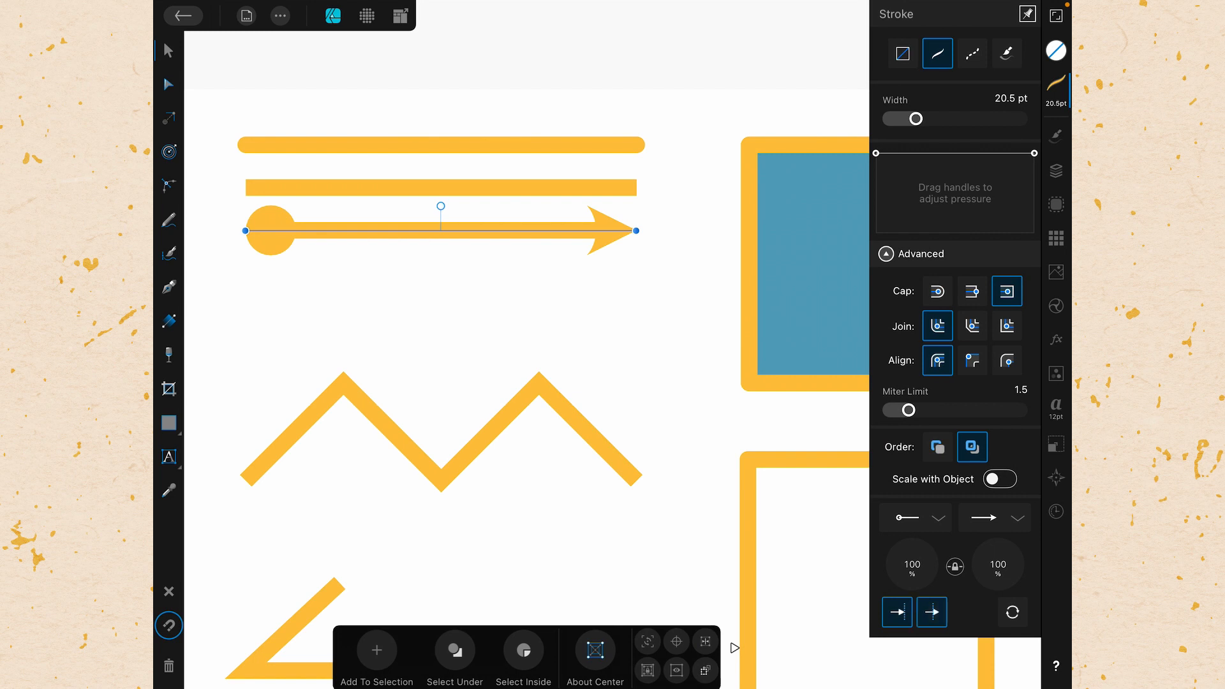
click(932, 612)
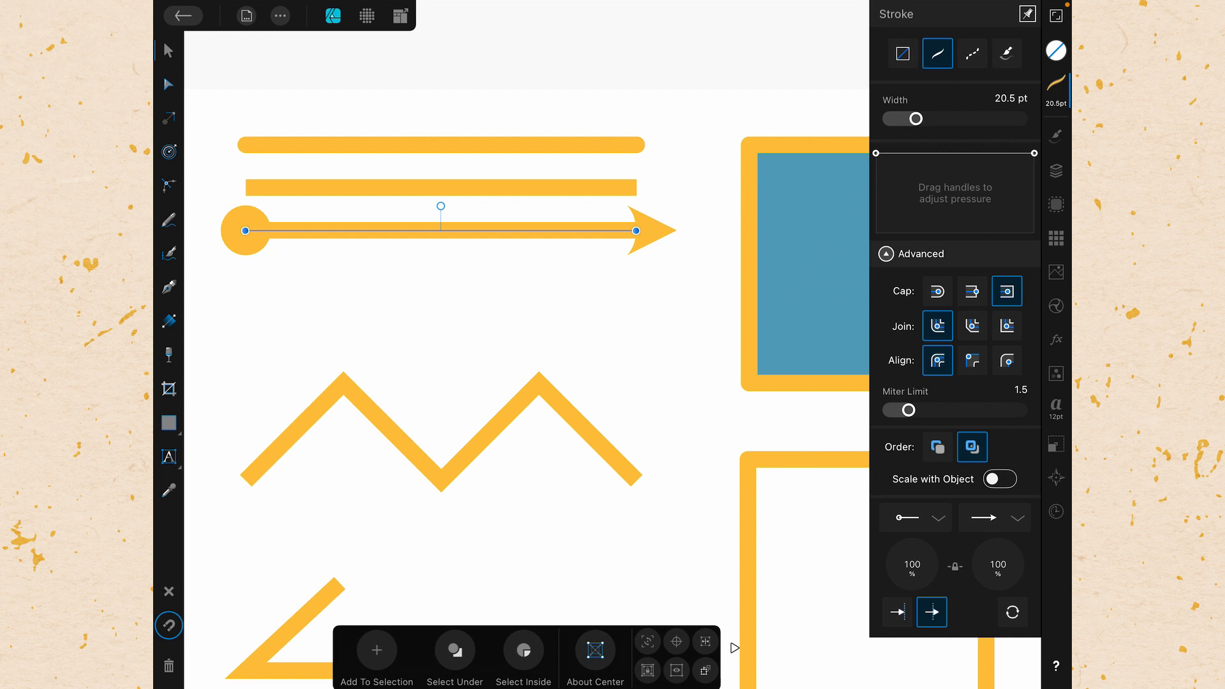
click(897, 612)
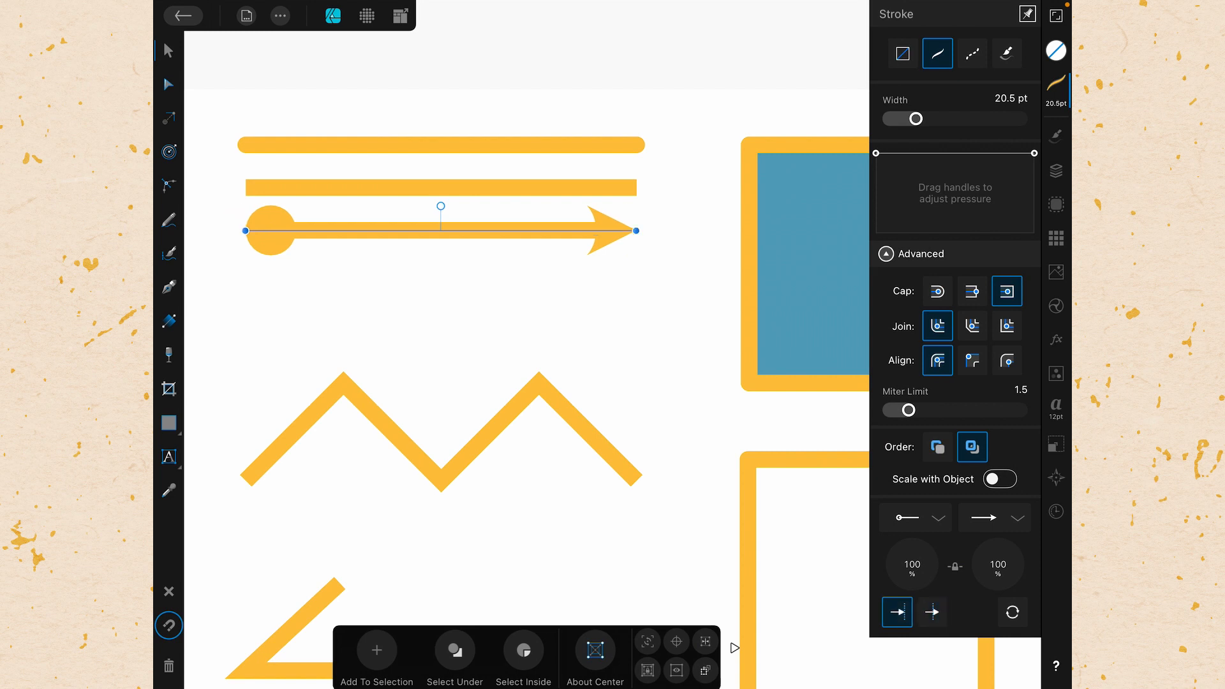